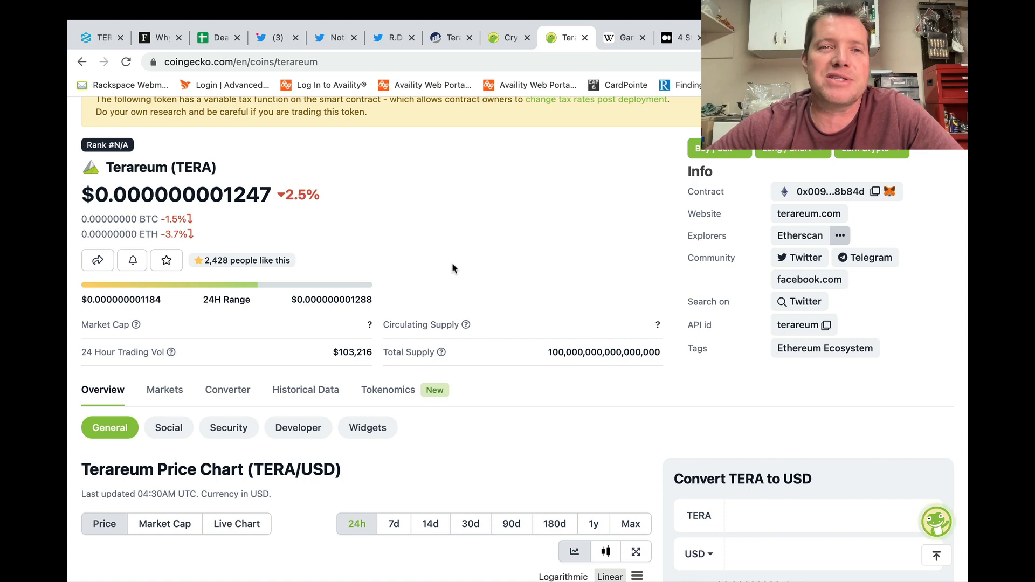
Switch to the Twitter notifications feed listing Terareum replies, likes and retweets
left_click(327, 38)
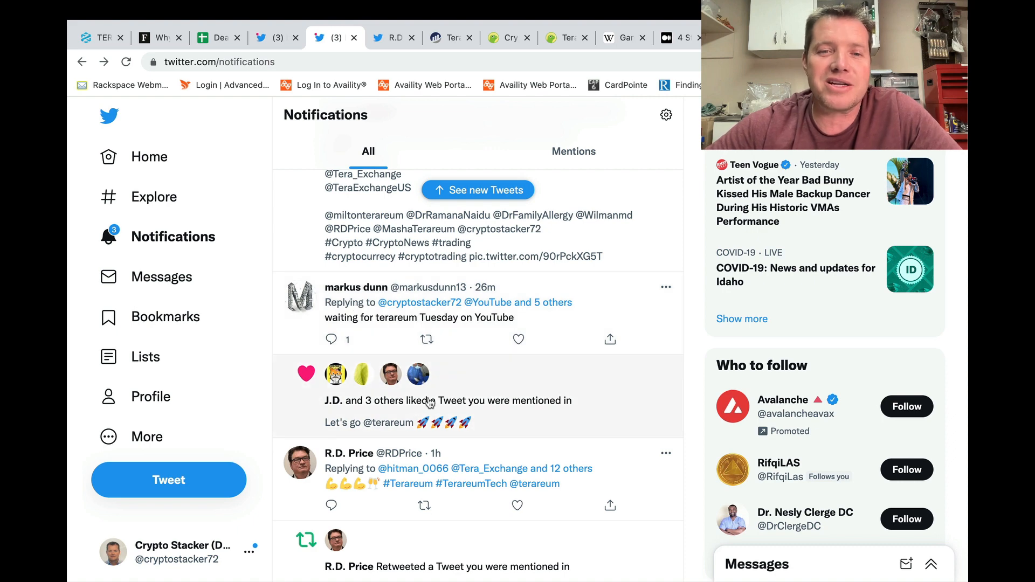
mouse_move(332, 338)
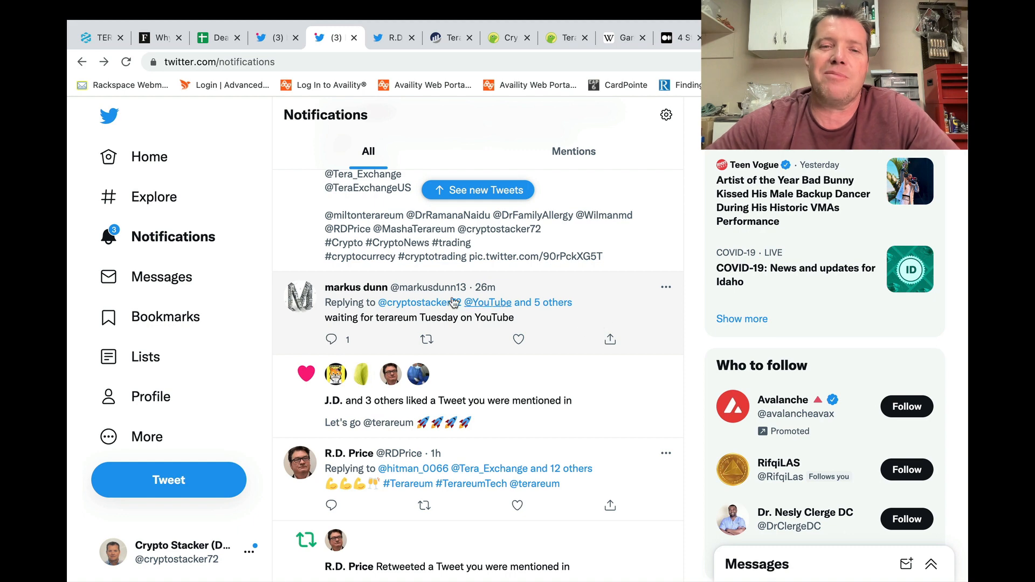
mouse_move(420, 302)
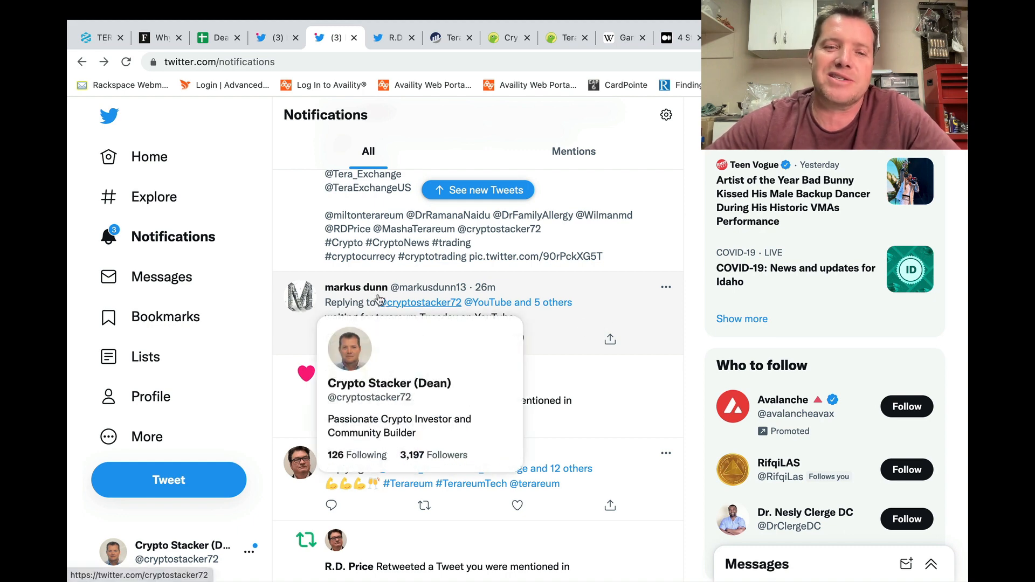
mouse_move(635, 332)
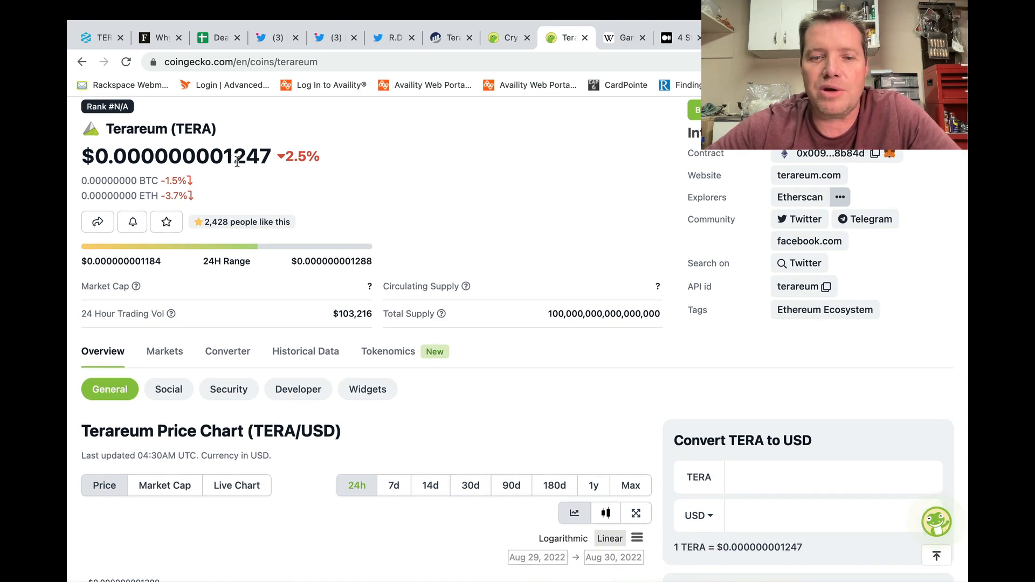
Scroll to the TERA/USD chart and switch its range from 24h to 7d (Aug 23–30)
scroll("down", 3)
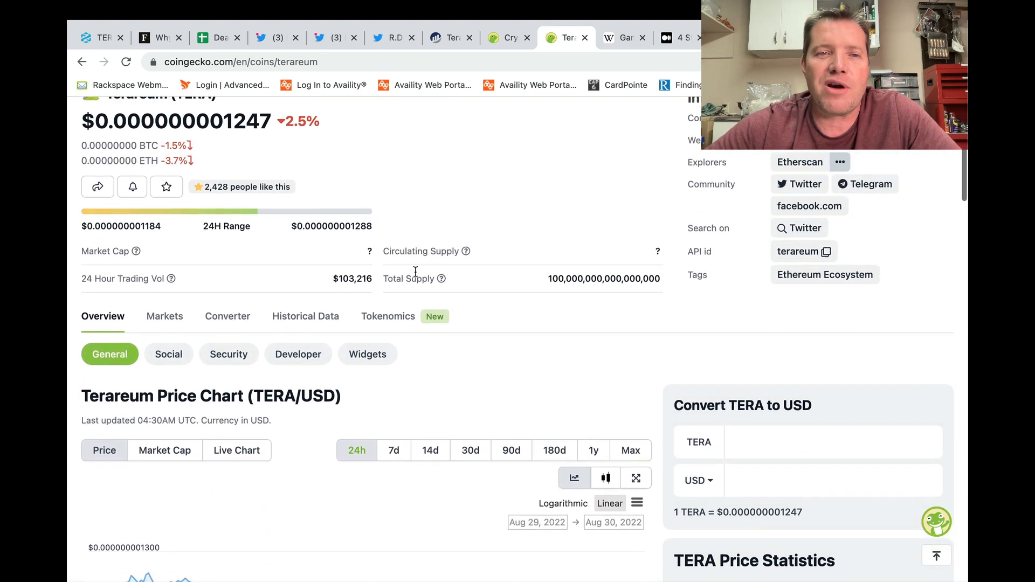
scroll("down", 3)
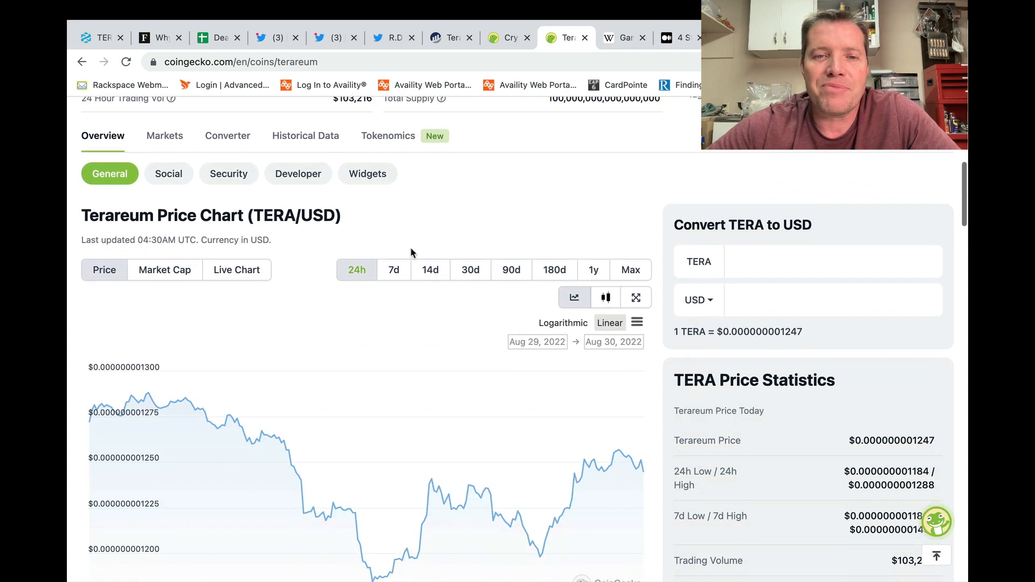
scroll("down", 3)
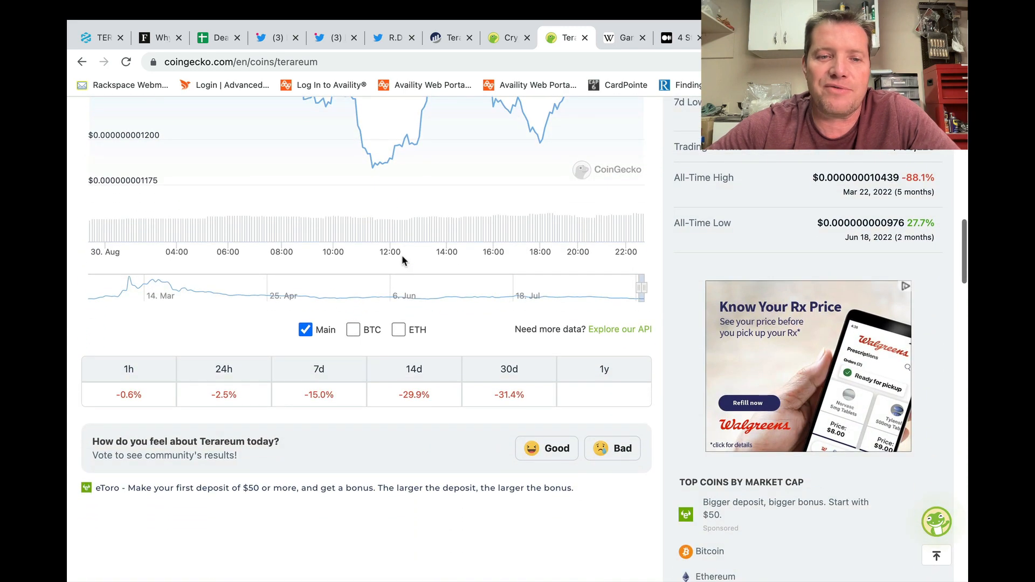
mouse_move(430, 436)
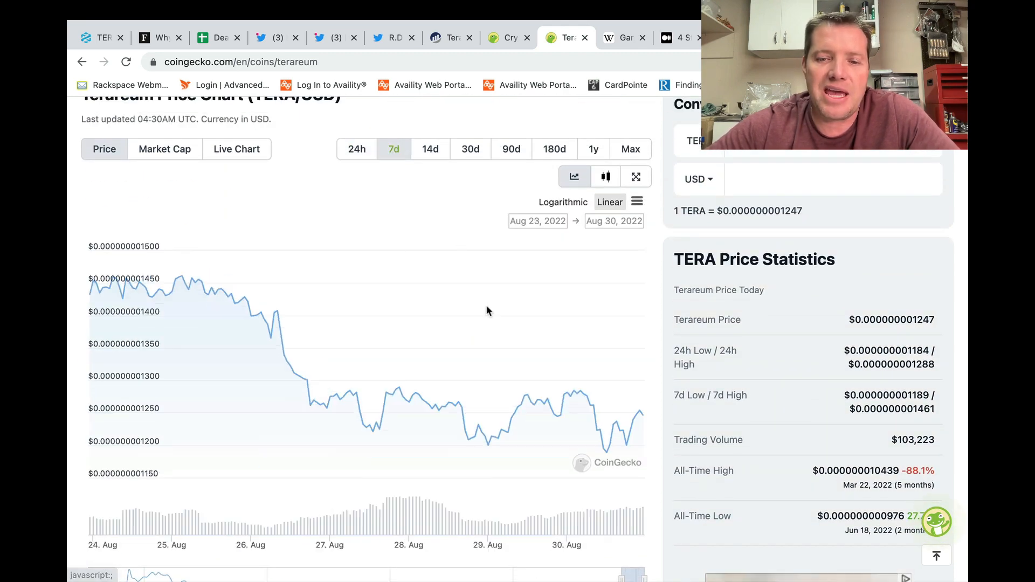
scroll("down", 3)
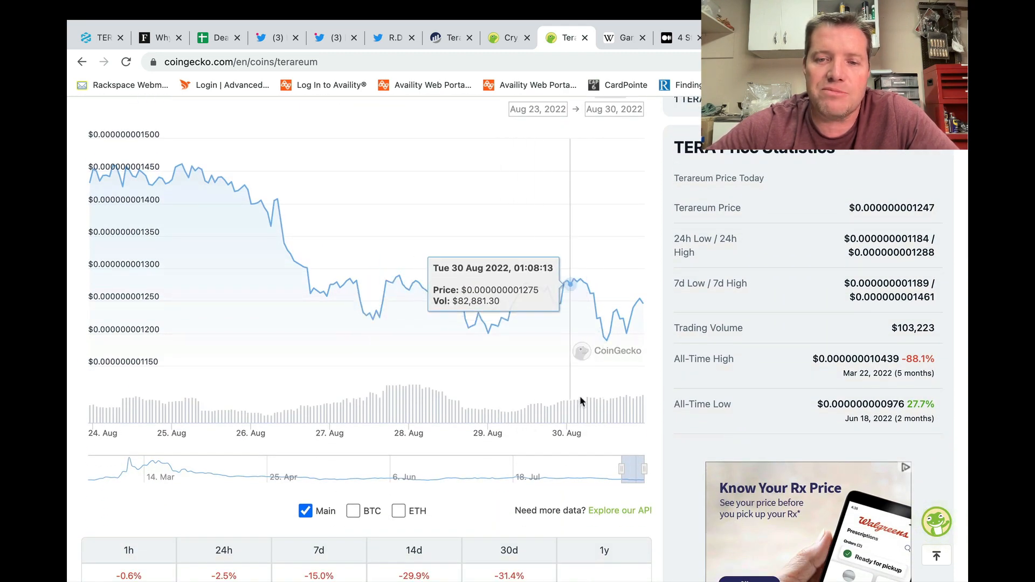
mouse_move(619, 408)
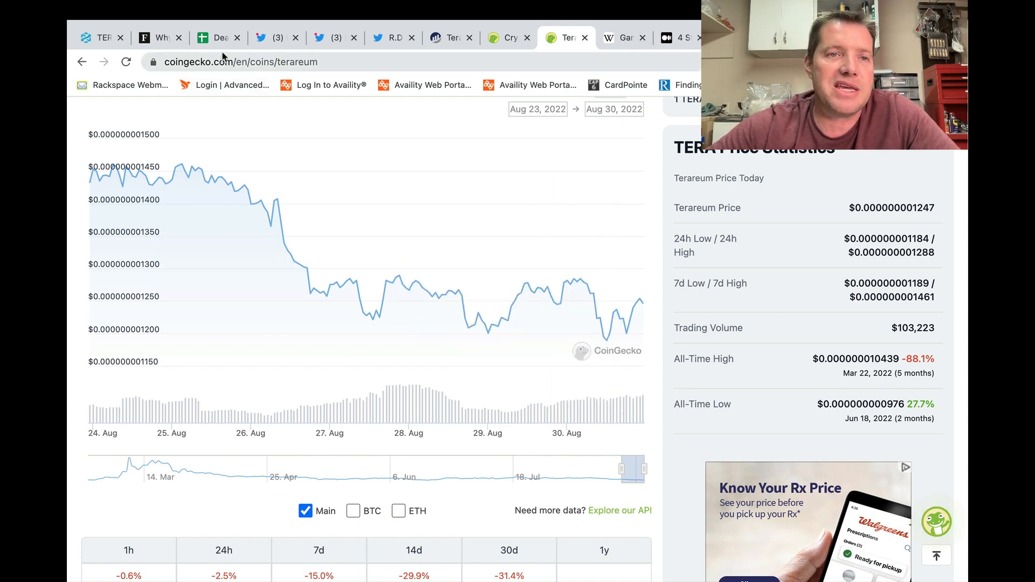
Show Tera Fundamentals rows 102–109 with holders, rank, market caps, price and volume
left_click(217, 38)
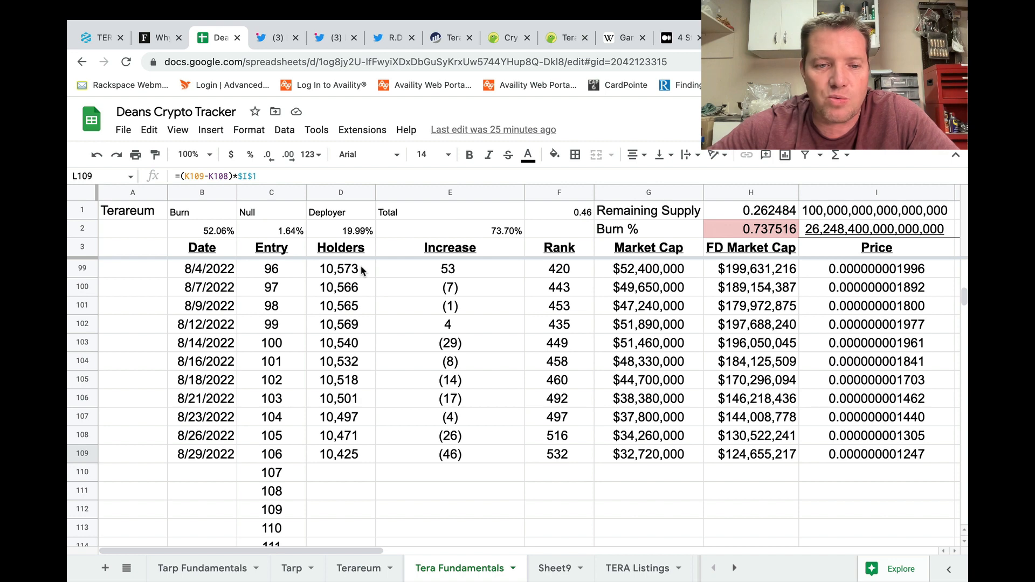
scroll("down", 3)
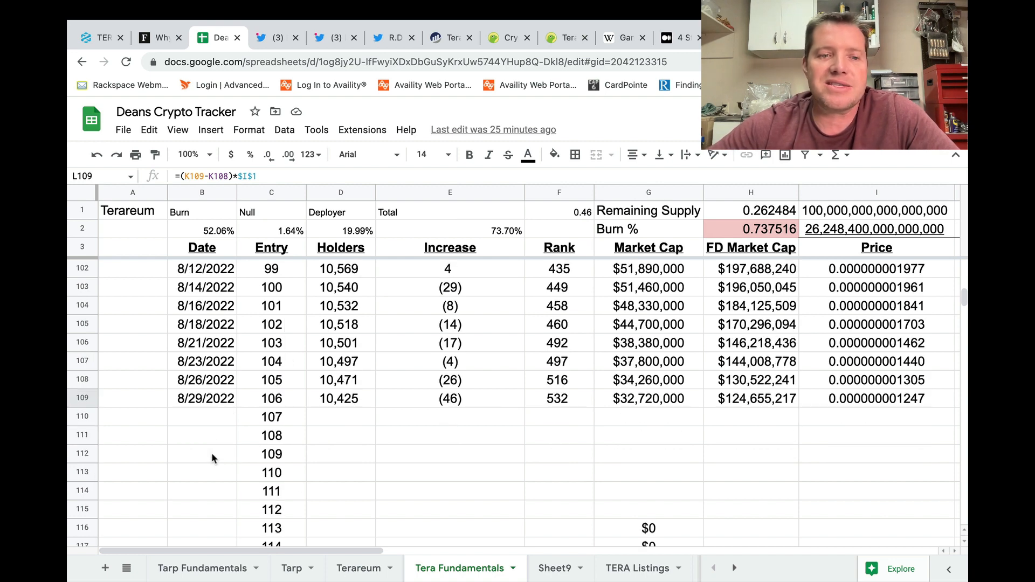
mouse_move(341, 414)
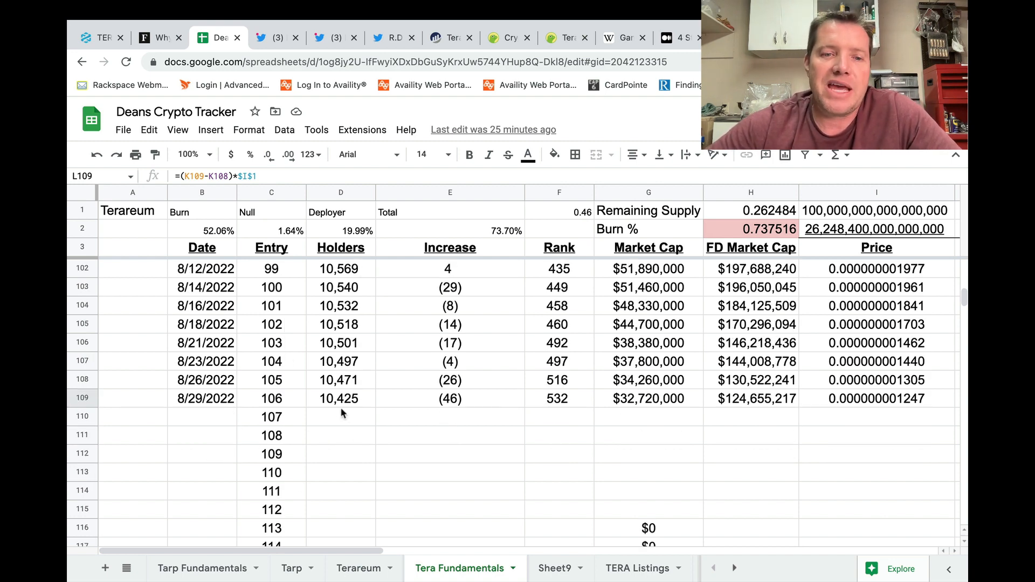
mouse_move(391, 420)
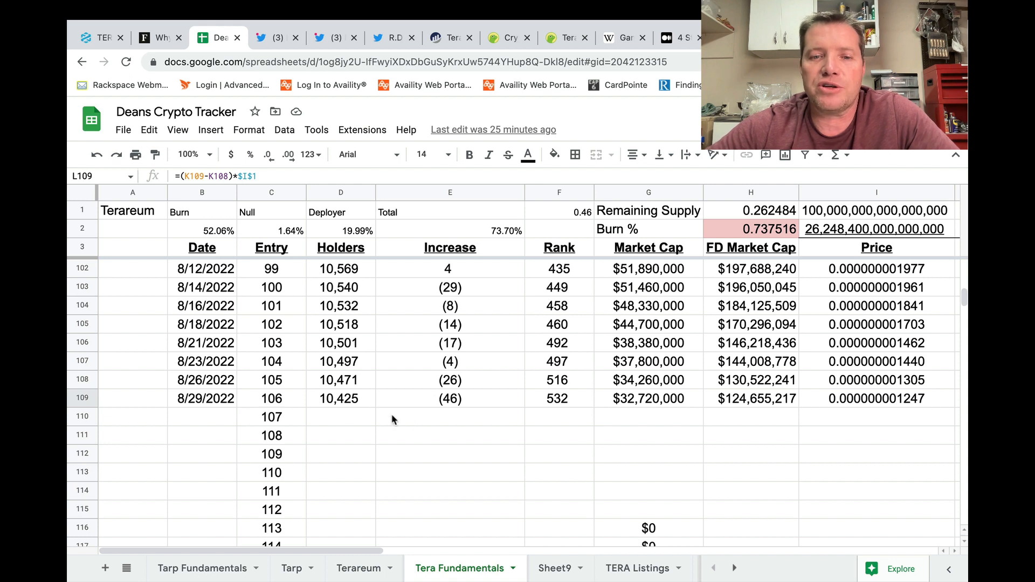
mouse_move(465, 452)
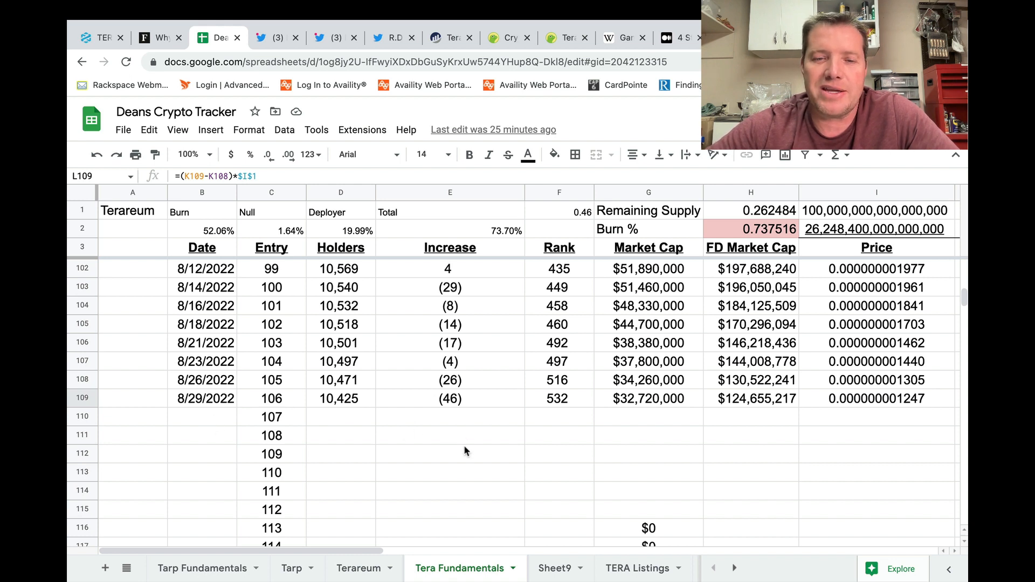
mouse_move(459, 401)
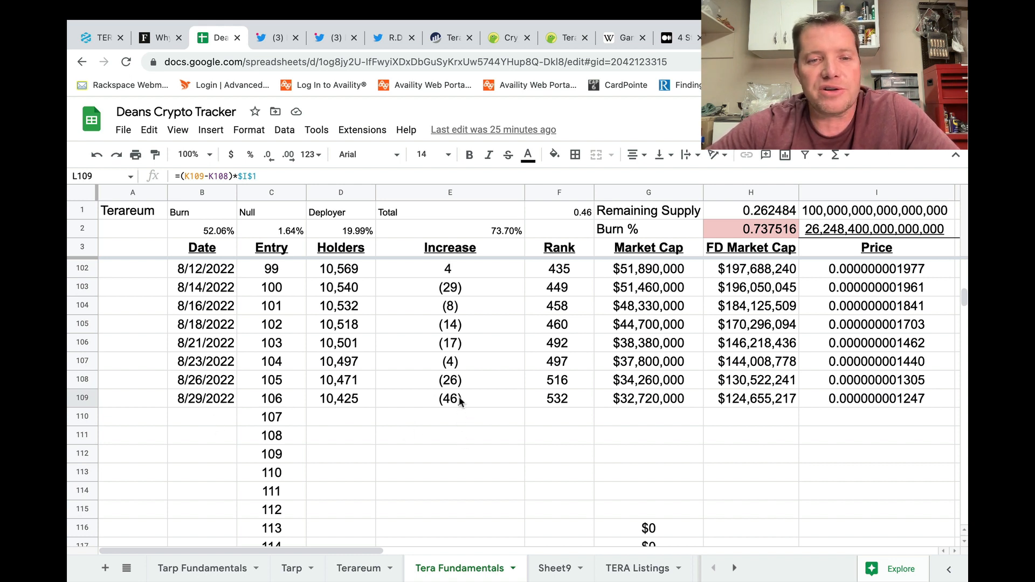
mouse_move(453, 409)
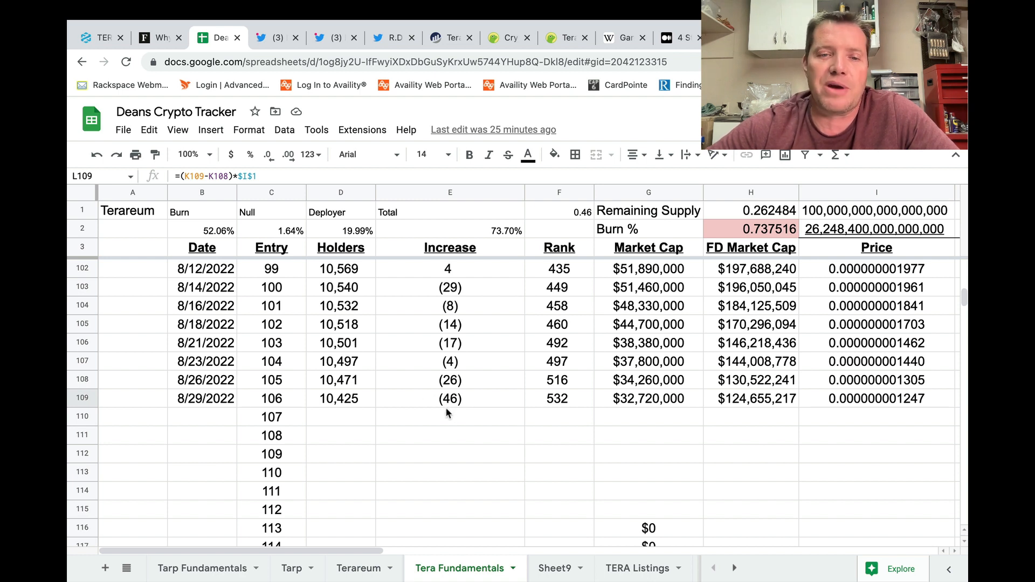
mouse_move(462, 406)
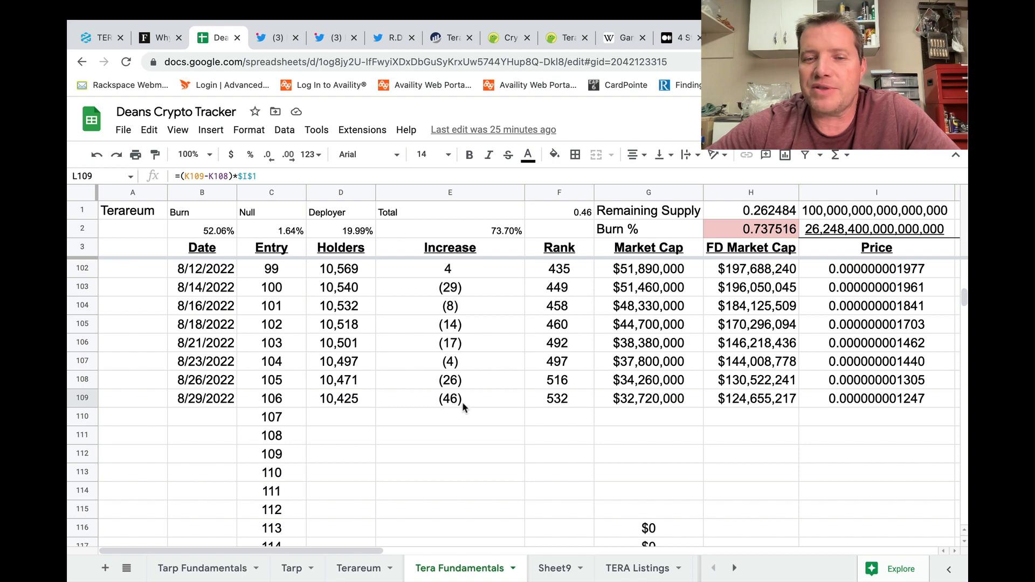
scroll("right", 3)
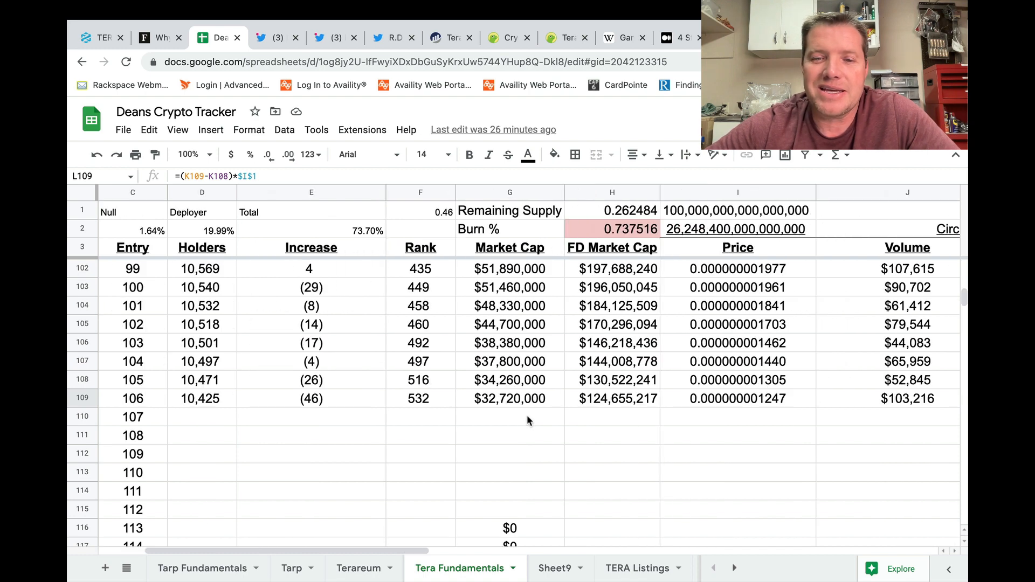
mouse_move(347, 407)
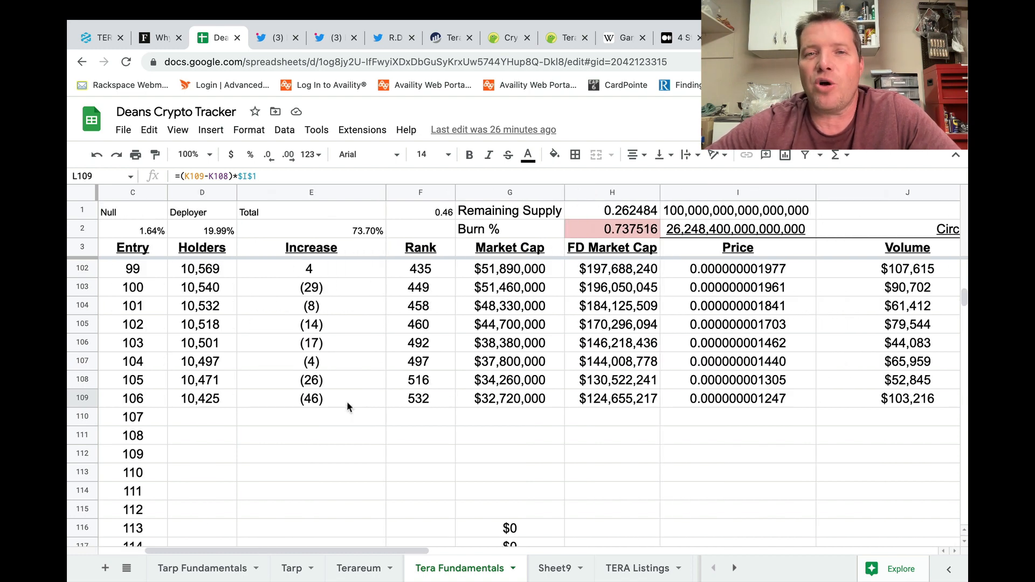
mouse_move(525, 429)
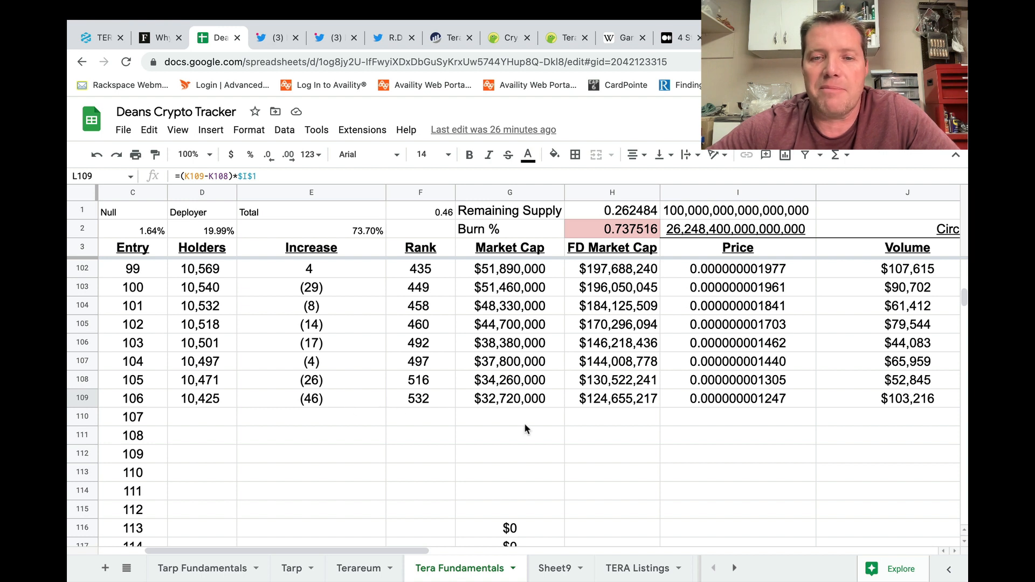
mouse_move(489, 408)
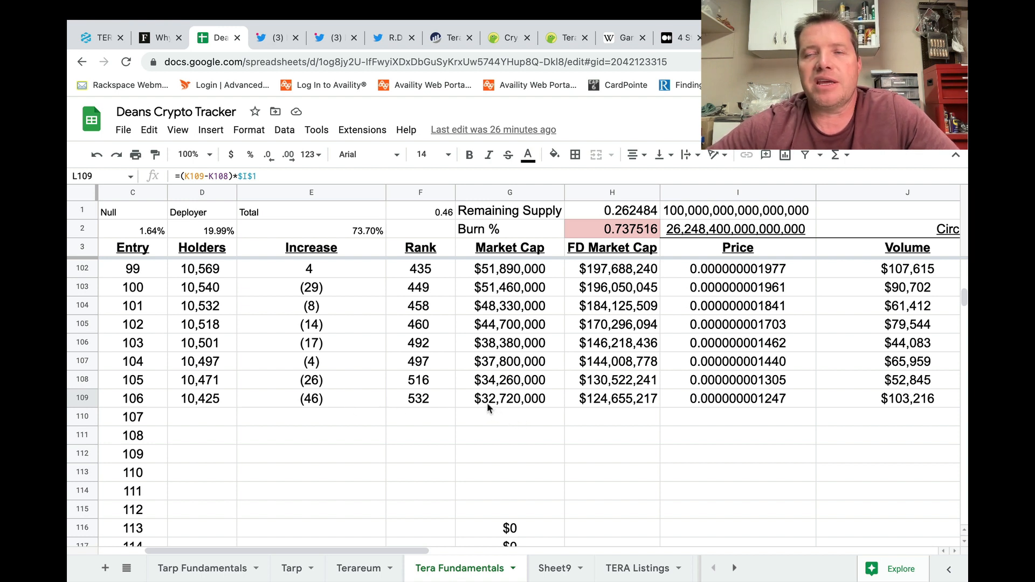
mouse_move(464, 417)
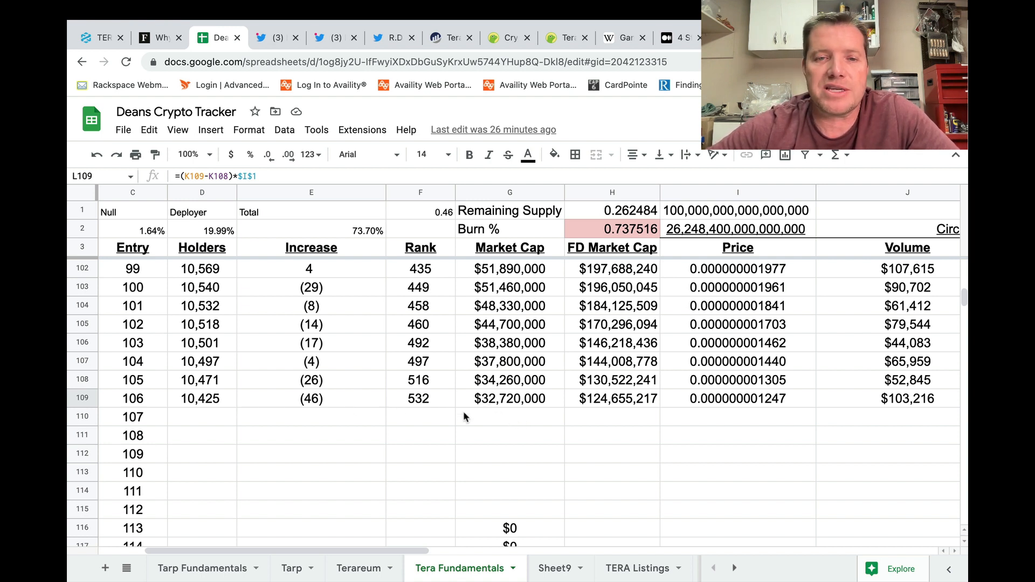
mouse_move(423, 411)
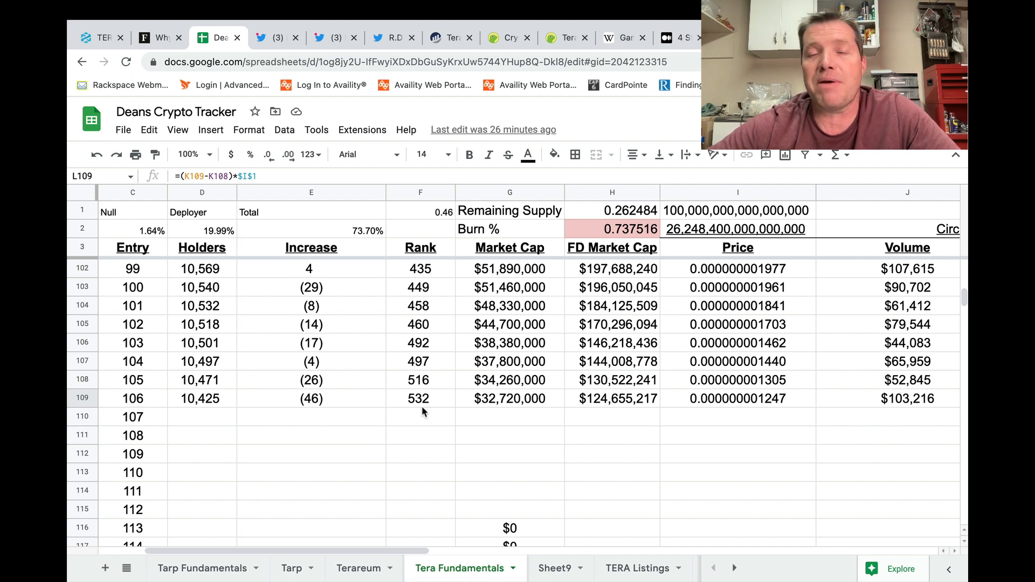
mouse_move(520, 282)
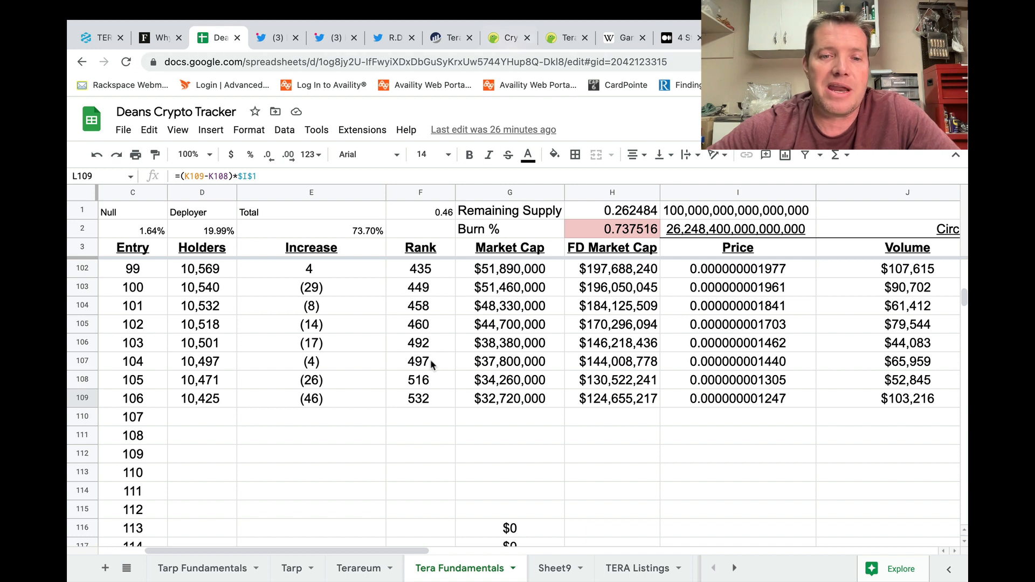
mouse_move(426, 408)
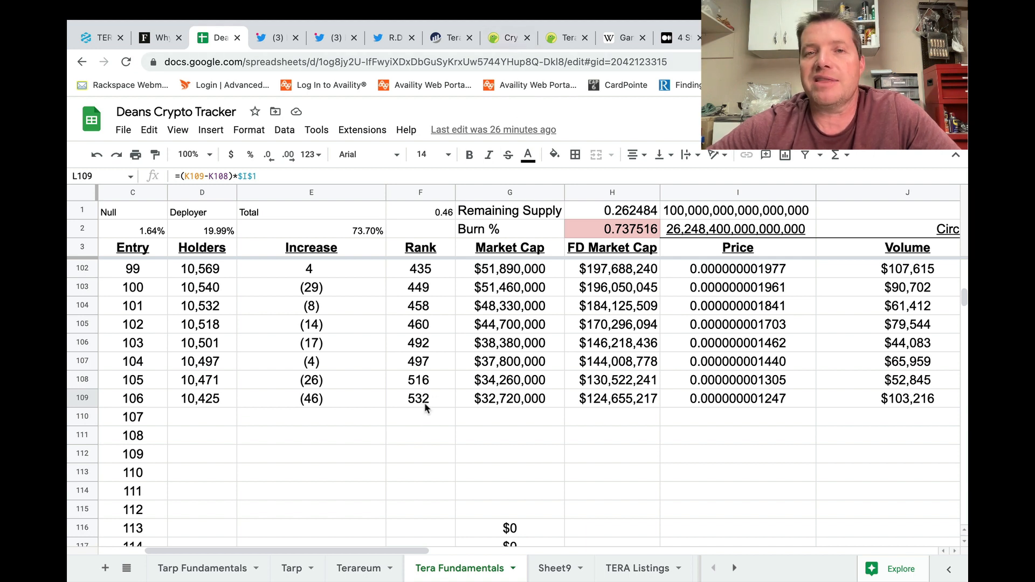
mouse_move(429, 401)
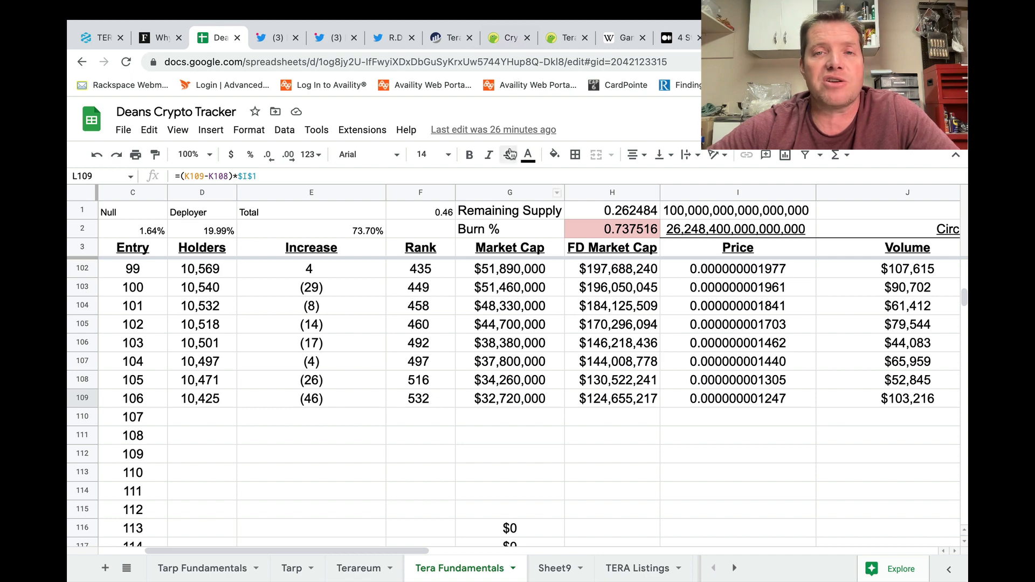
Switch to CoinGecko's prices-by-market-cap list led by Bitcoin, Ethereum and Tether
left_click(509, 38)
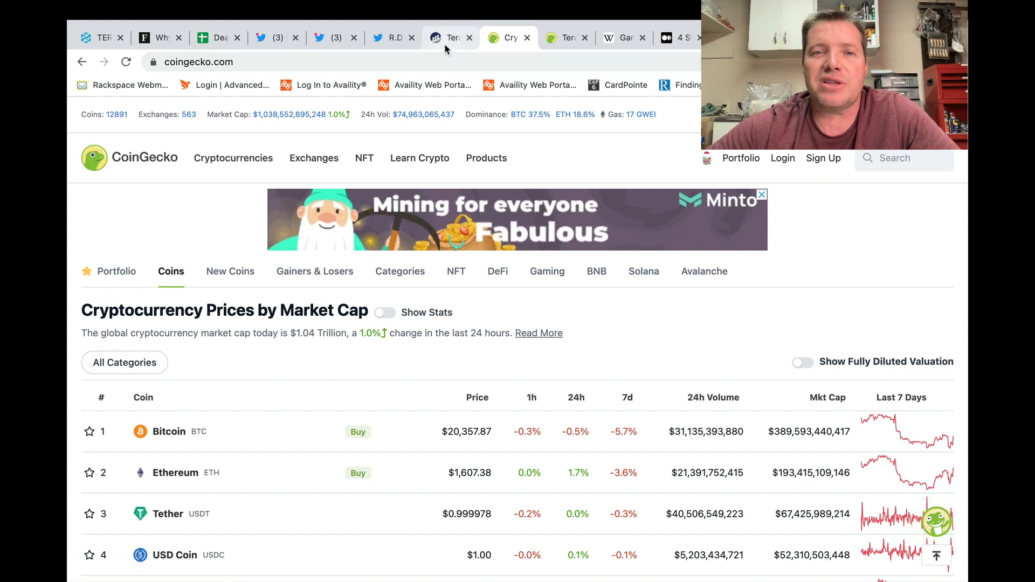
mouse_move(451, 38)
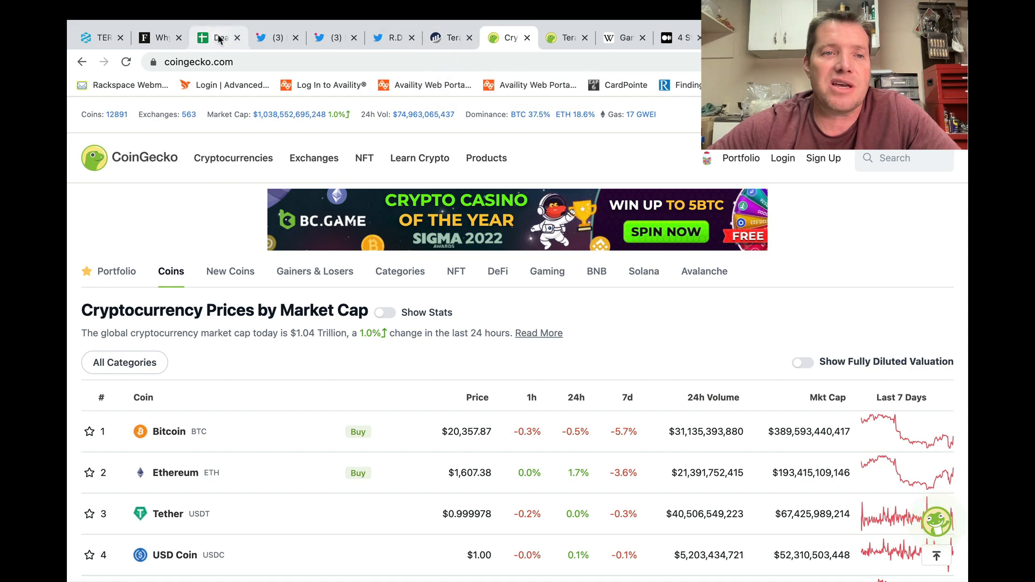
Return to the Tera Fundamentals sheet and scroll right to the Volume and Burn % columns
left_click(218, 37)
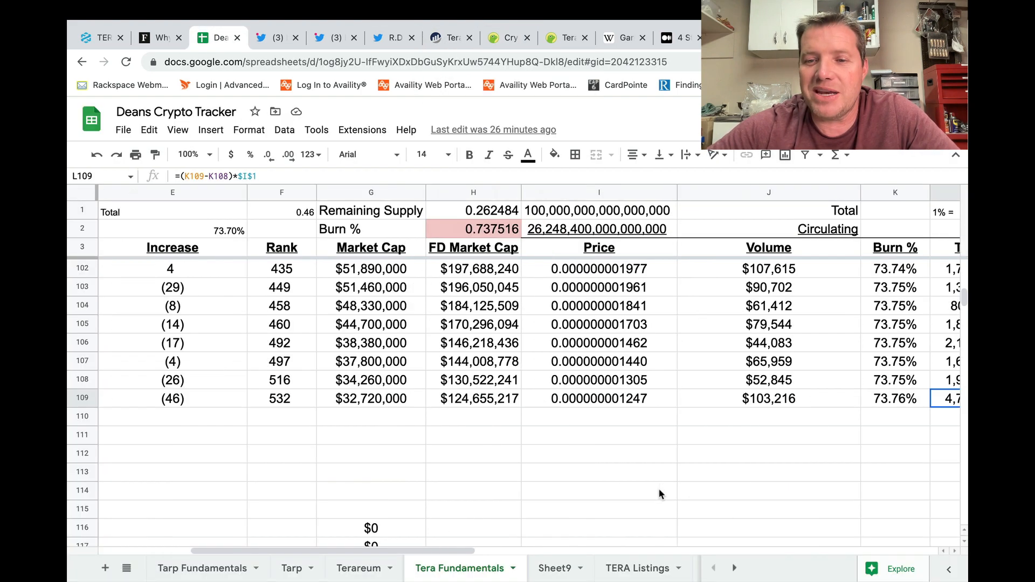
mouse_move(445, 438)
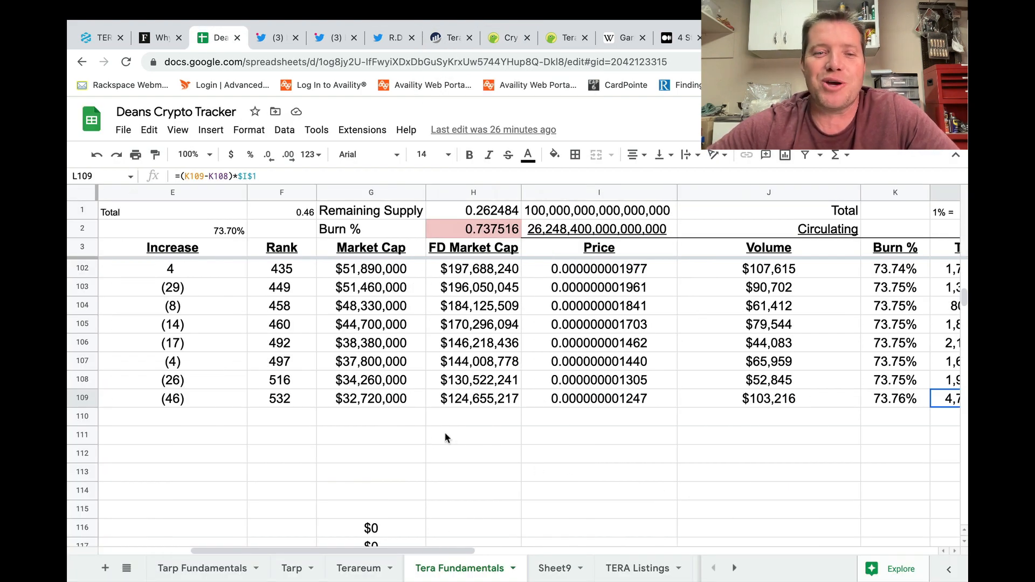
mouse_move(356, 421)
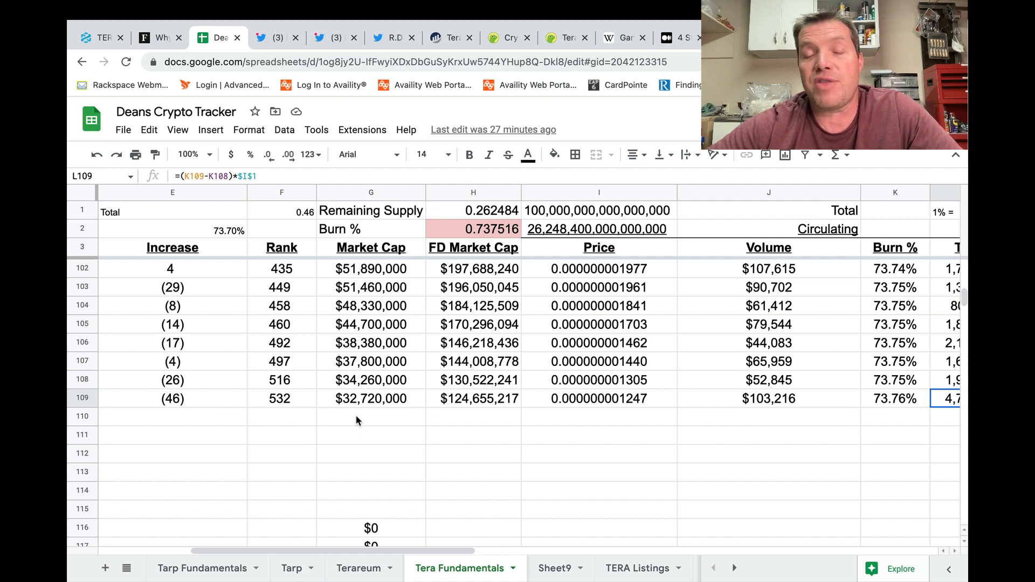
mouse_move(399, 402)
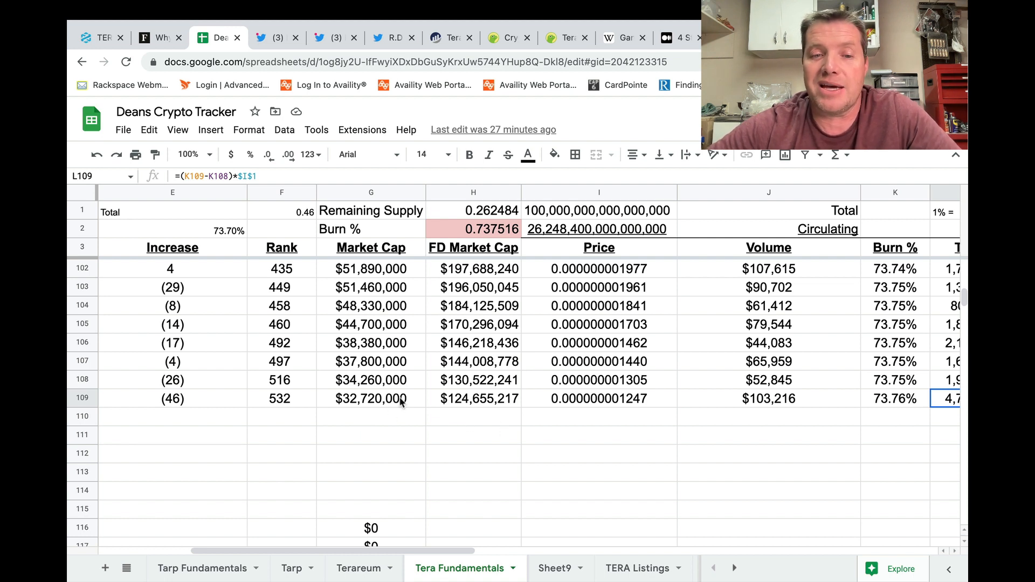
mouse_move(376, 408)
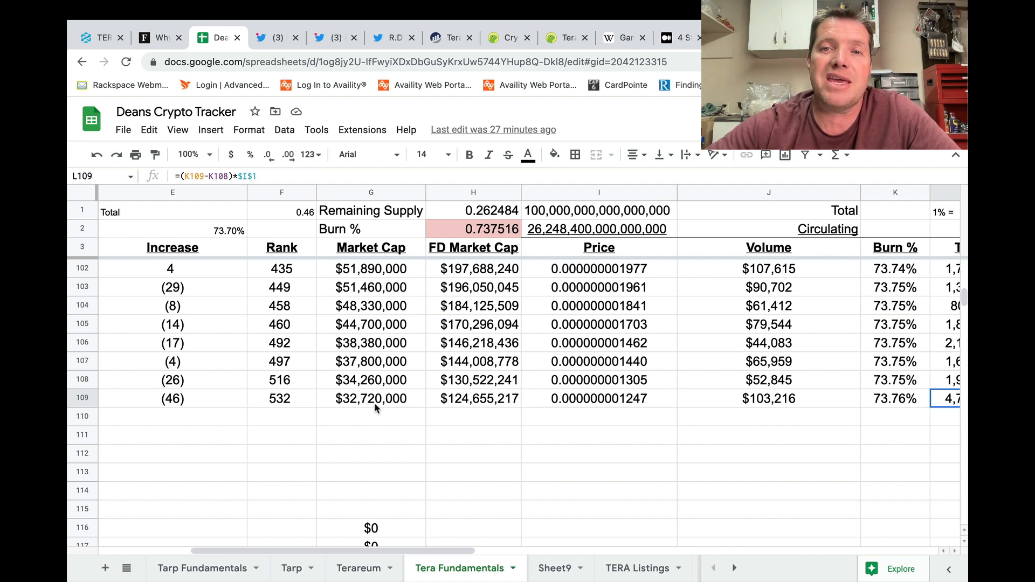
mouse_move(498, 430)
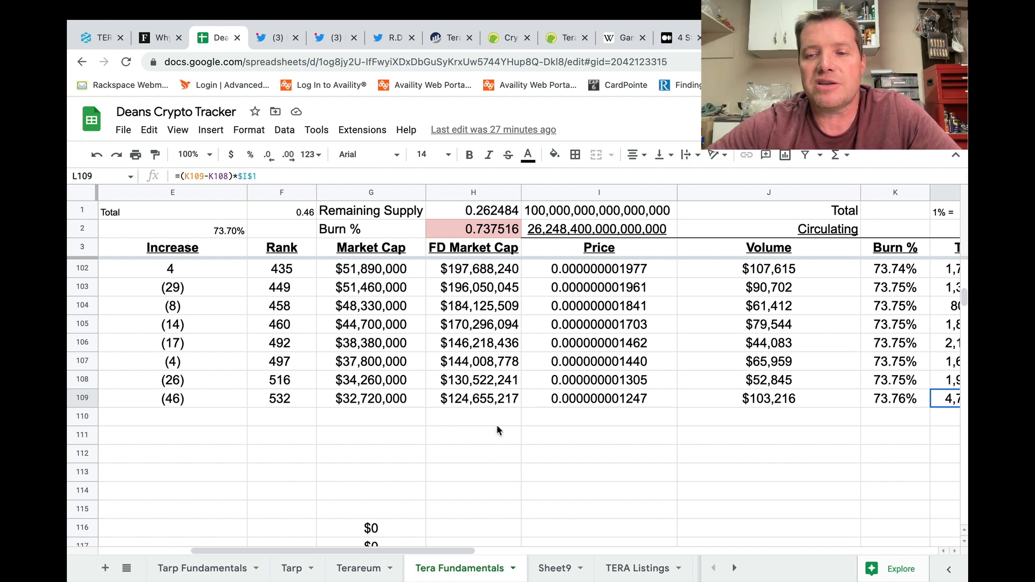
mouse_move(520, 427)
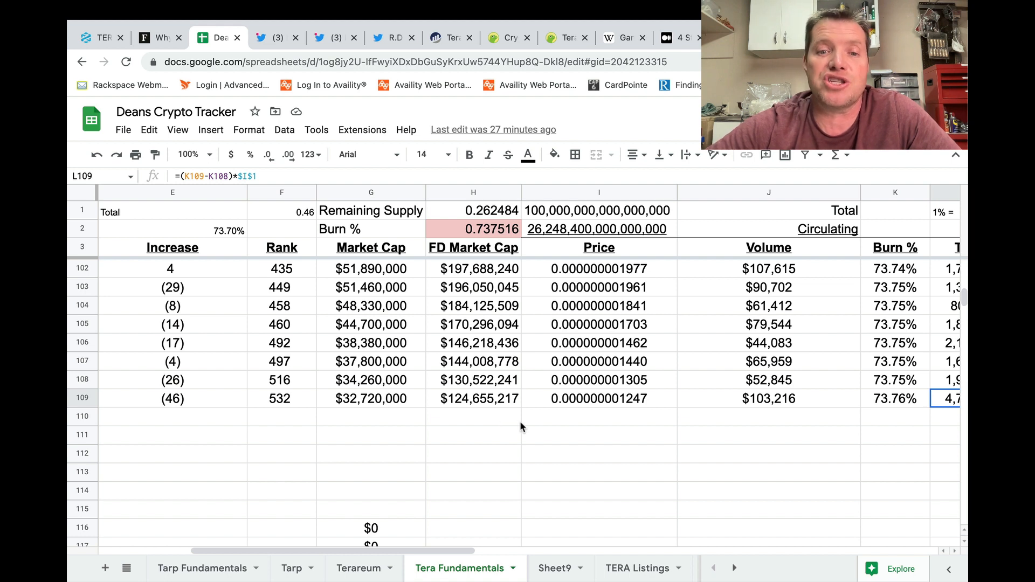
mouse_move(482, 426)
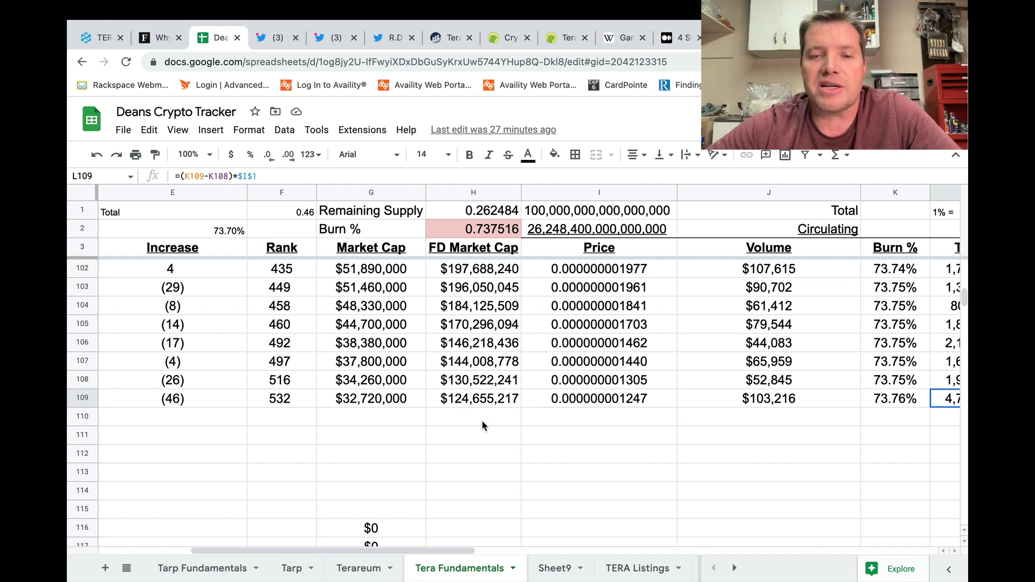
mouse_move(377, 410)
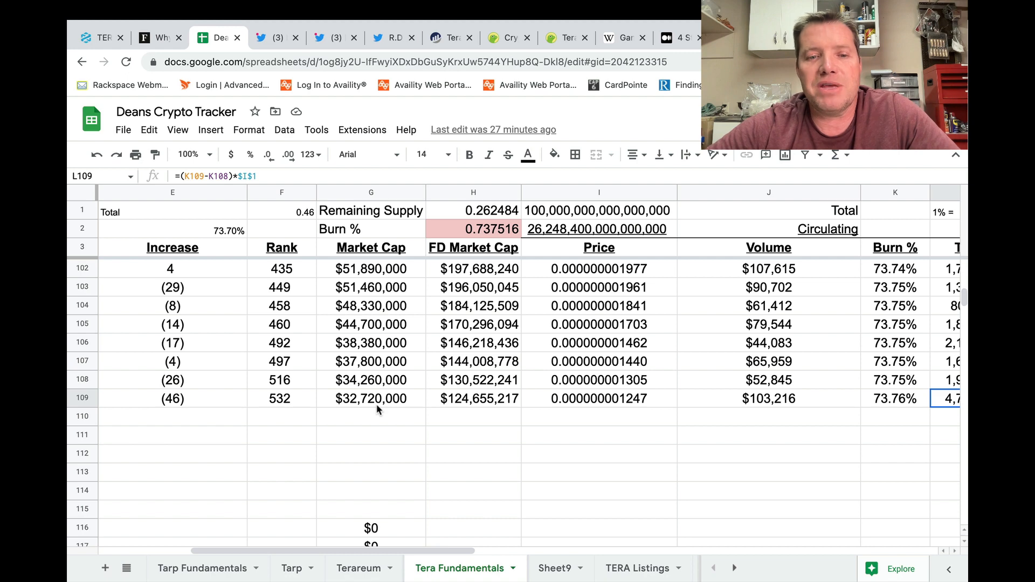
scroll("right", 3)
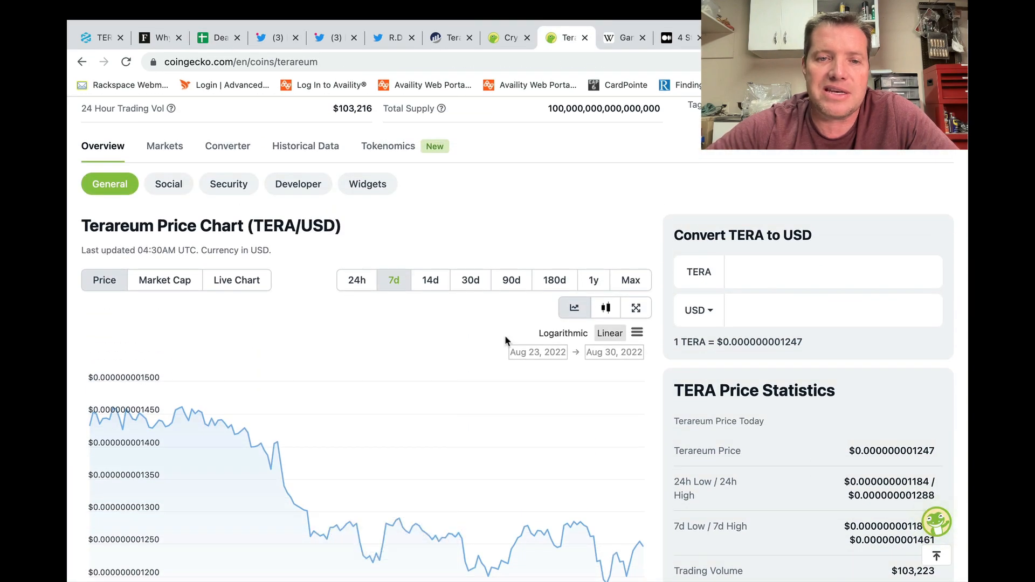
Scroll to the volume bars and price-change figures: -15.0% over 7d, -31.4% over 30d
scroll("down", 3)
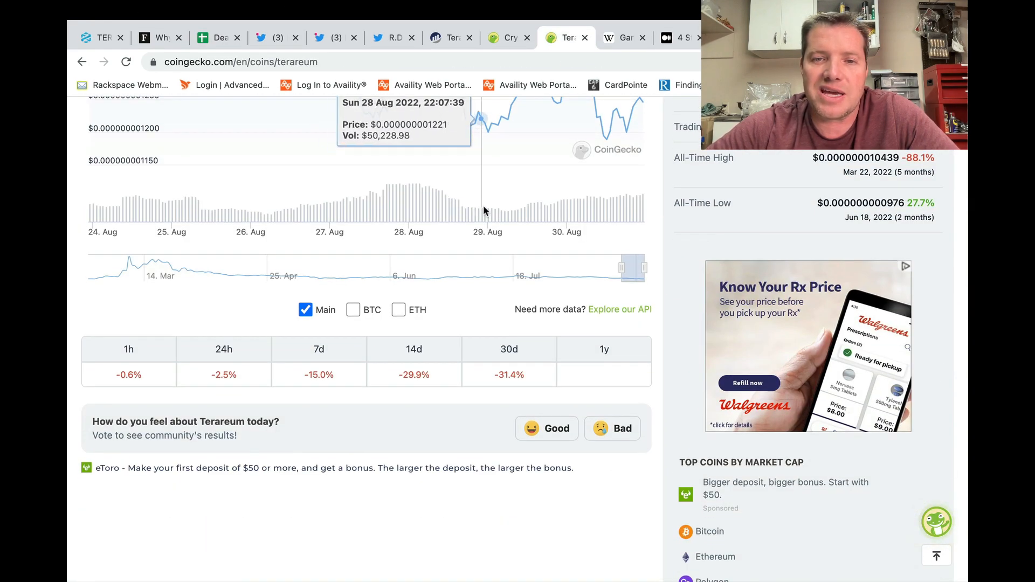
mouse_move(442, 181)
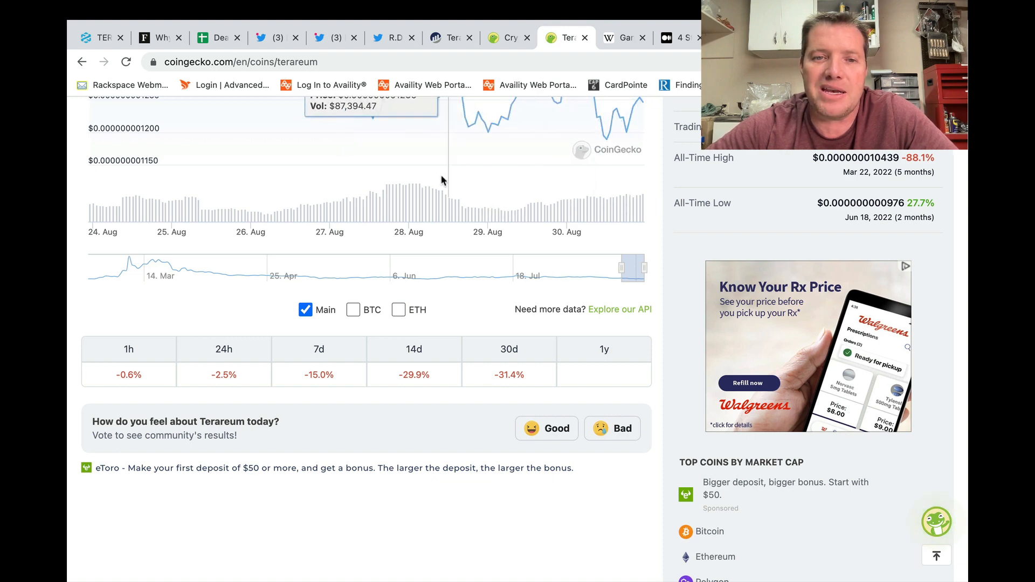
scroll("down", 3)
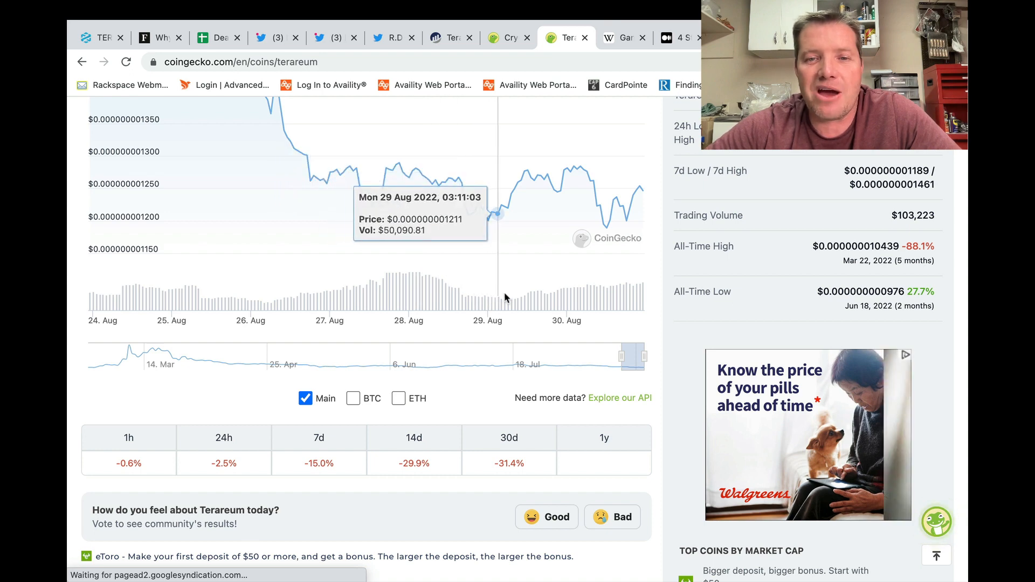
mouse_move(624, 289)
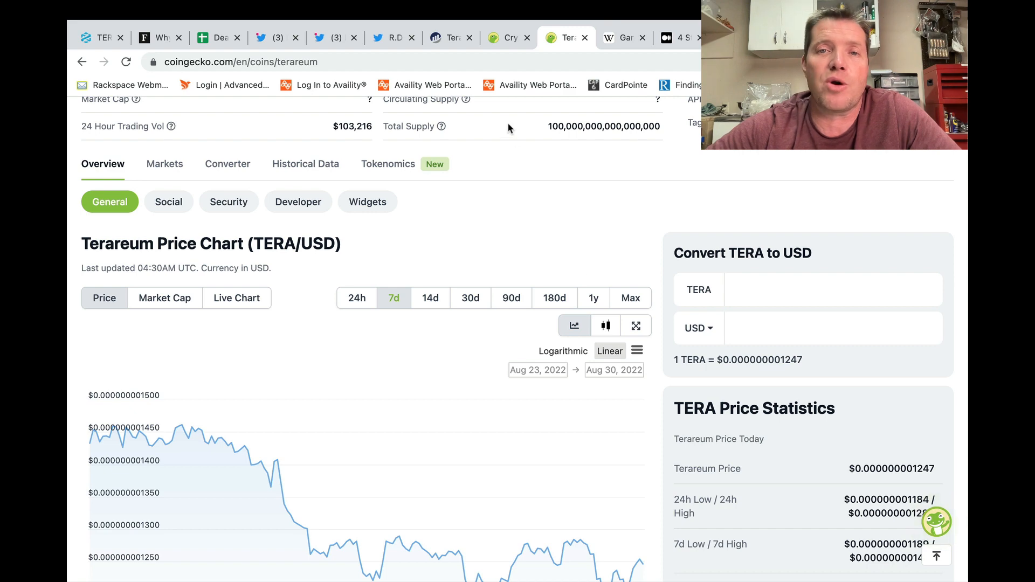
mouse_move(511, 106)
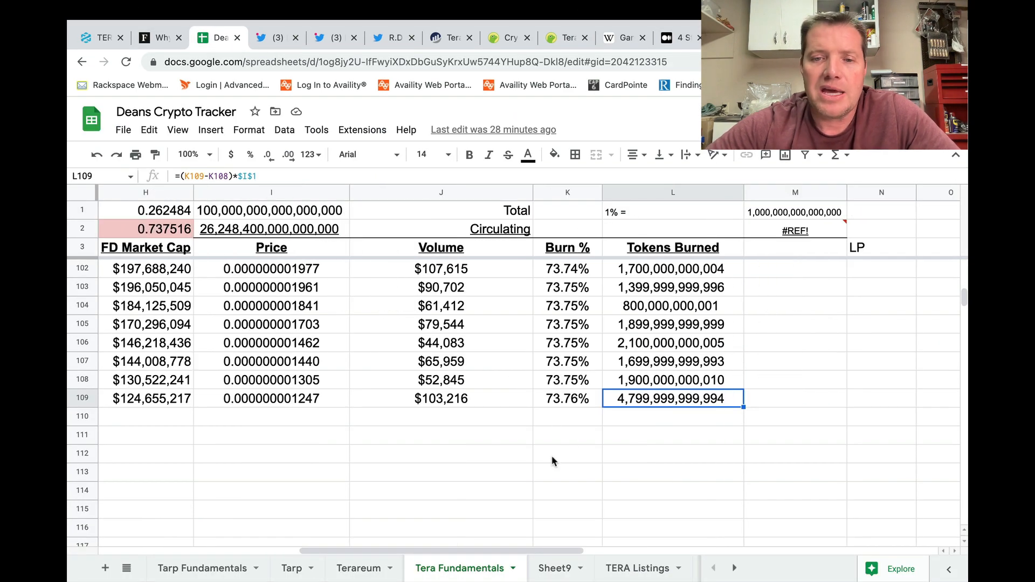
mouse_move(559, 417)
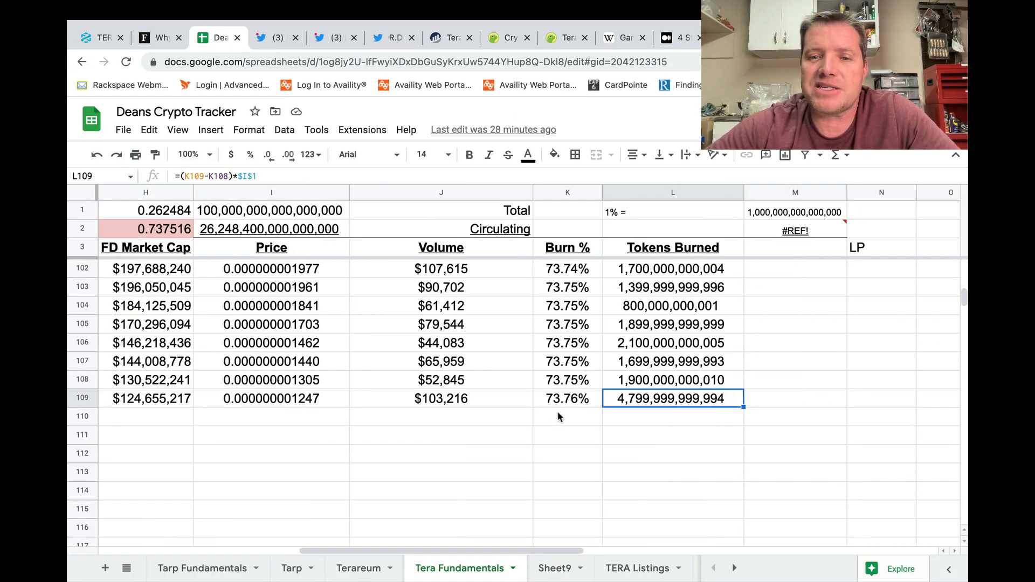
mouse_move(582, 412)
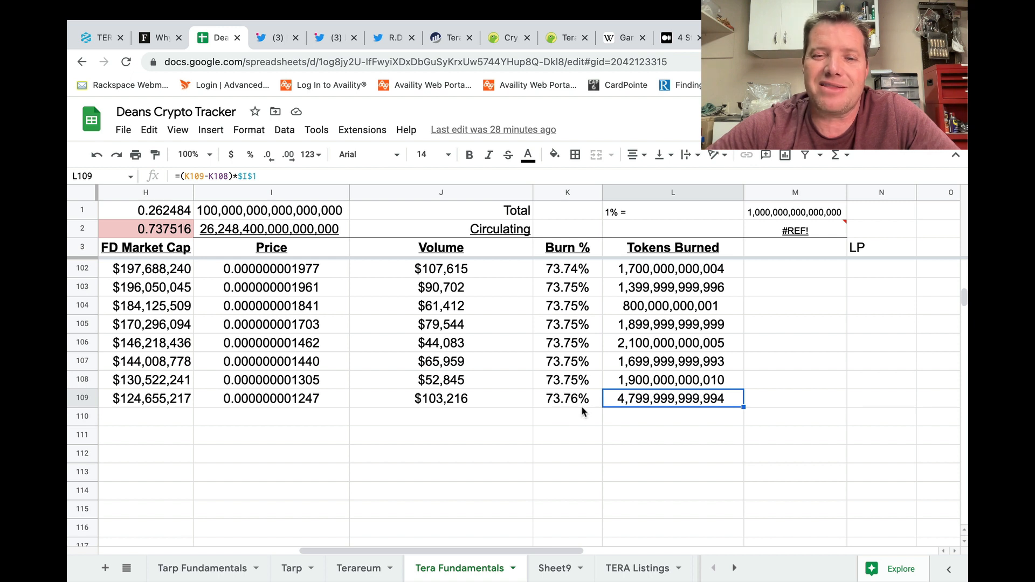
mouse_move(633, 412)
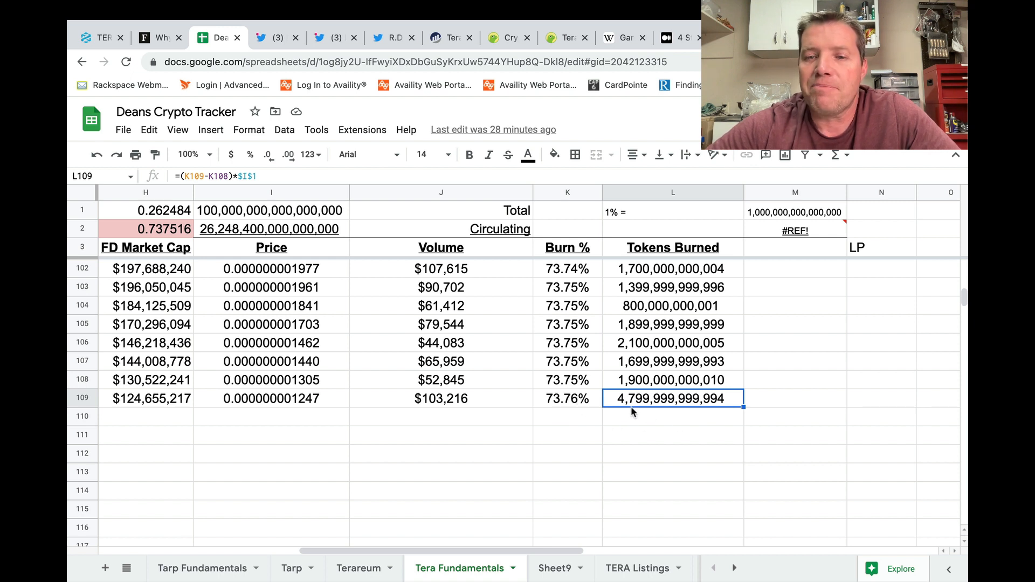
mouse_move(624, 406)
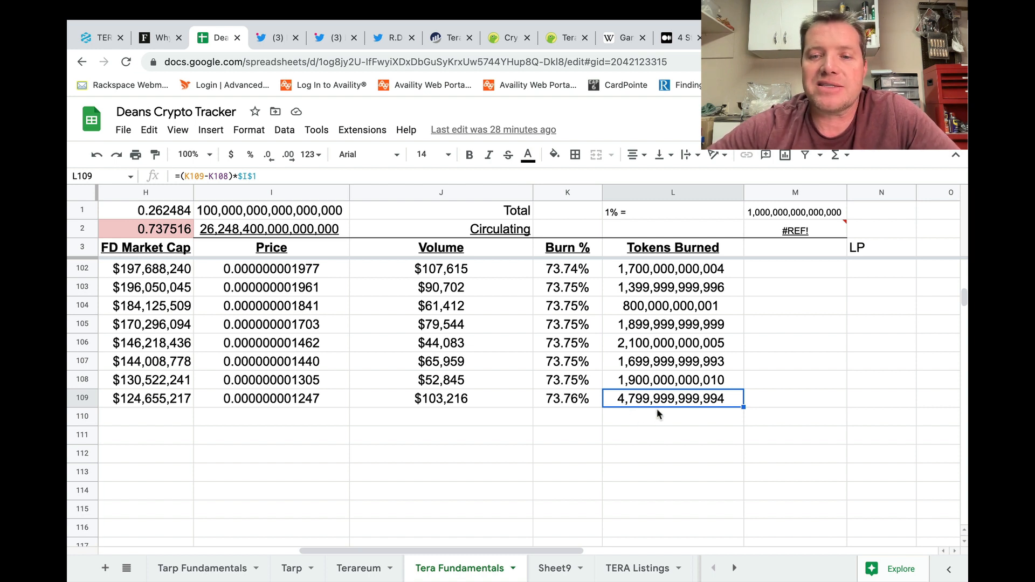
mouse_move(632, 388)
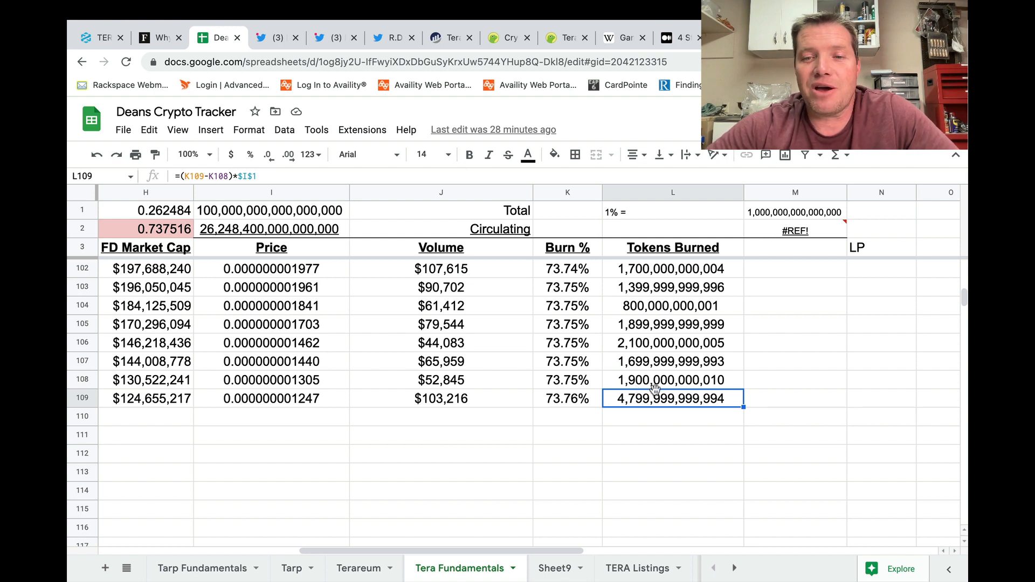
mouse_move(650, 393)
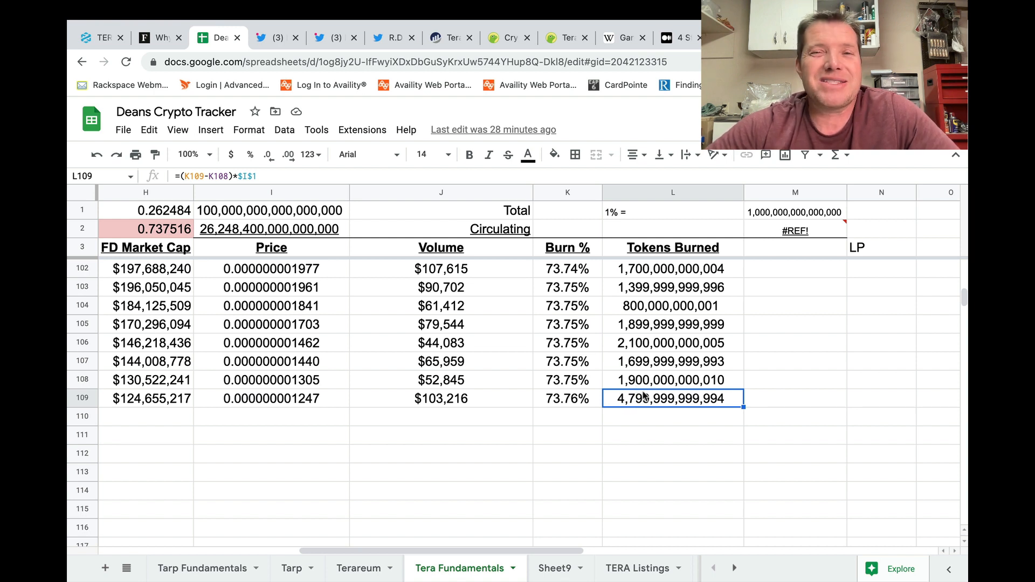
mouse_move(588, 429)
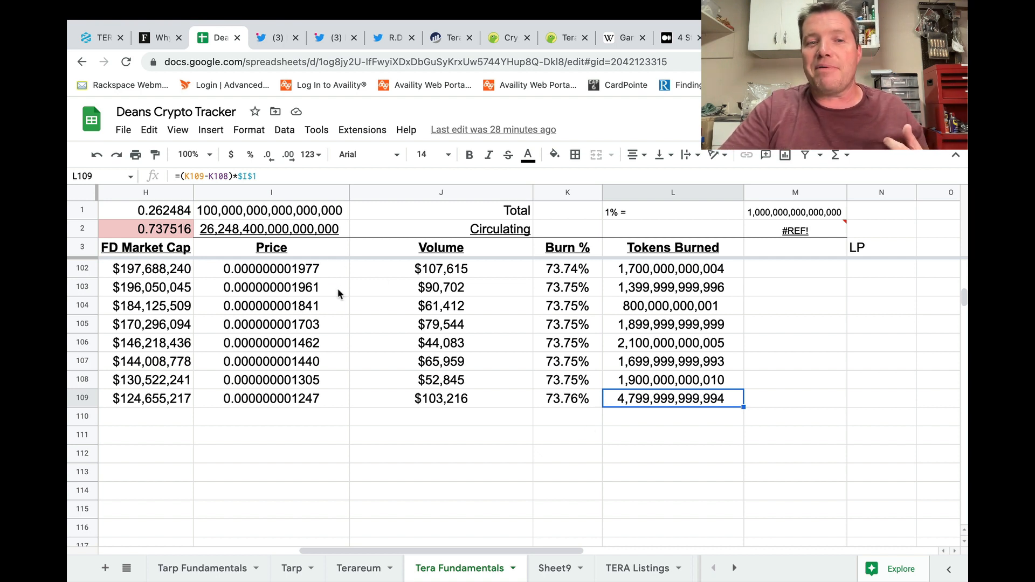
mouse_move(308, 279)
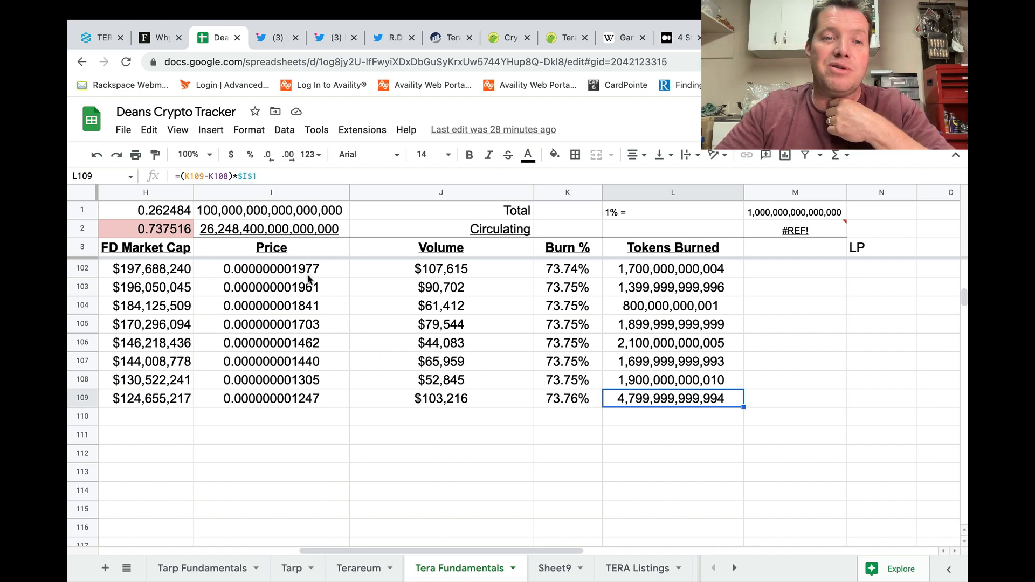
mouse_move(314, 404)
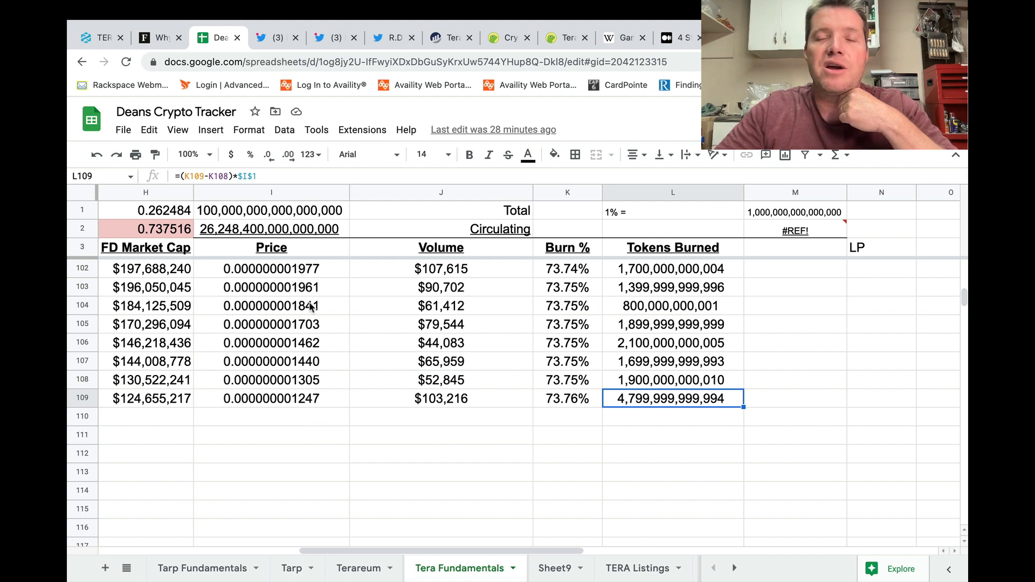
mouse_move(353, 419)
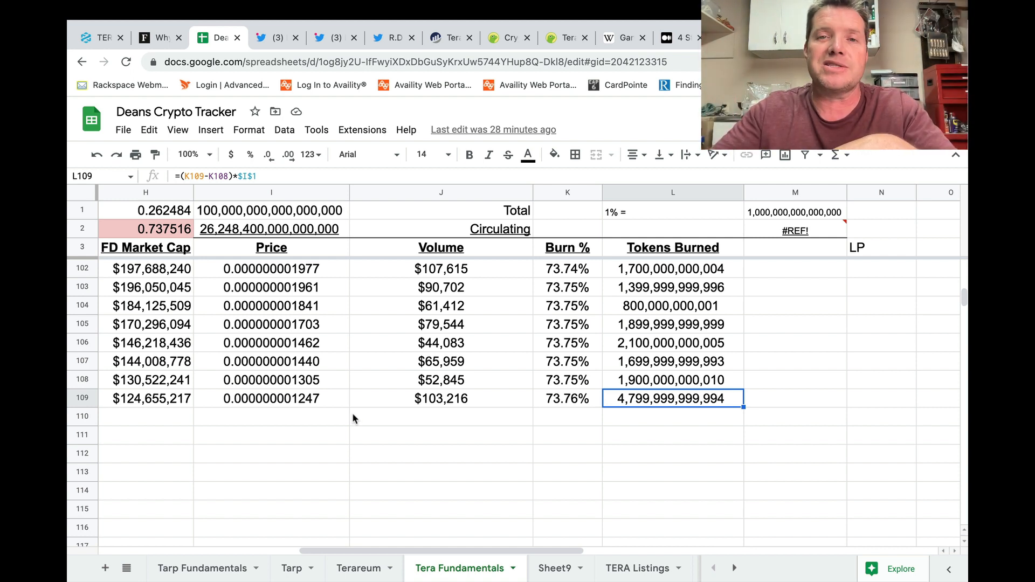
mouse_move(362, 449)
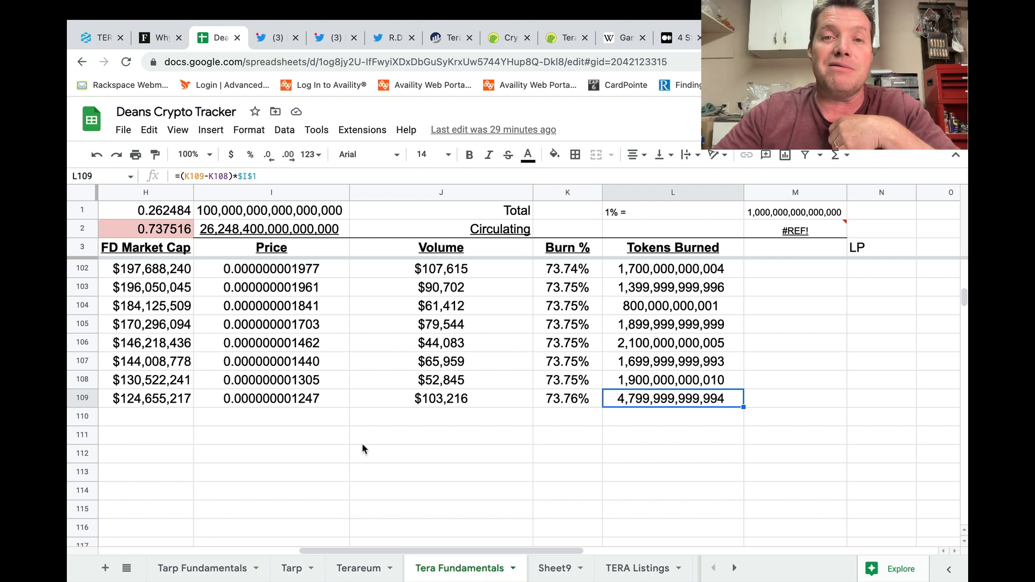
mouse_move(380, 460)
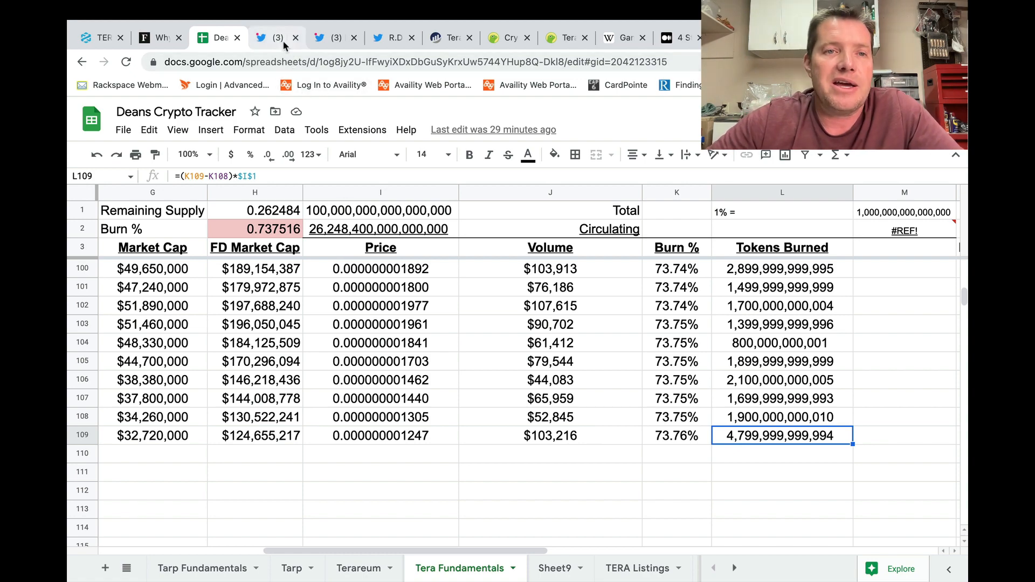
left_click(270, 38)
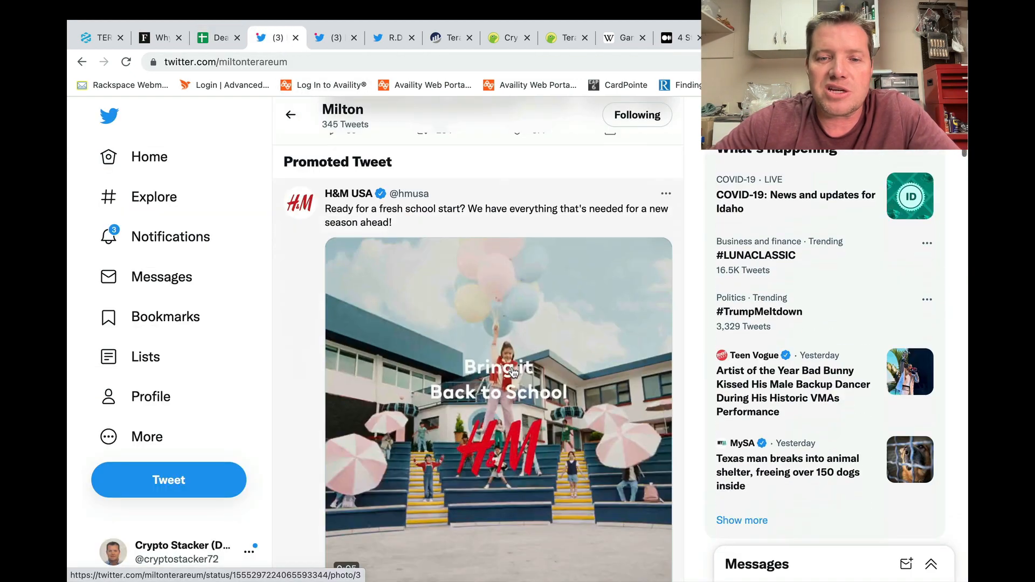
scroll("down", 3)
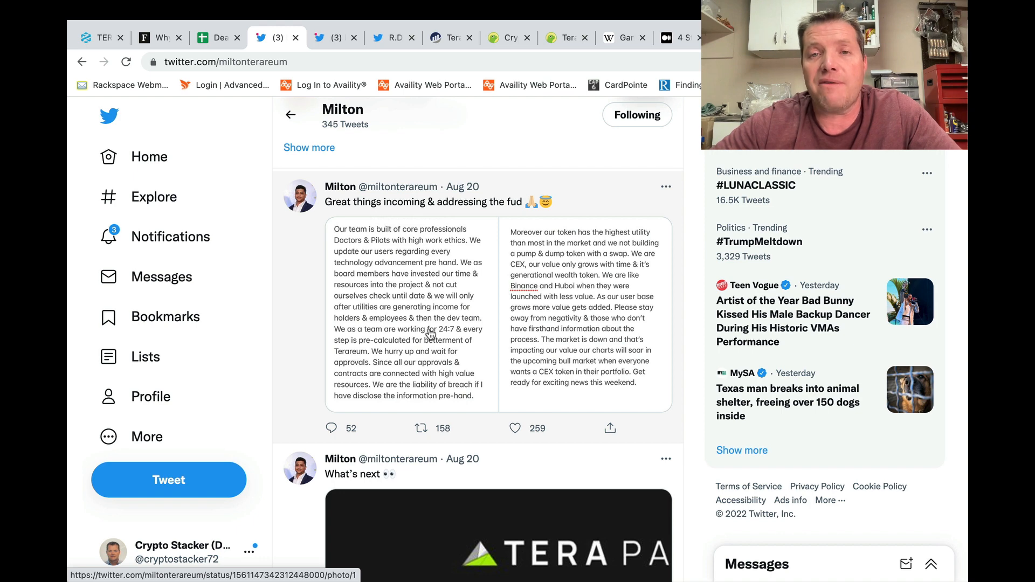
mouse_move(459, 212)
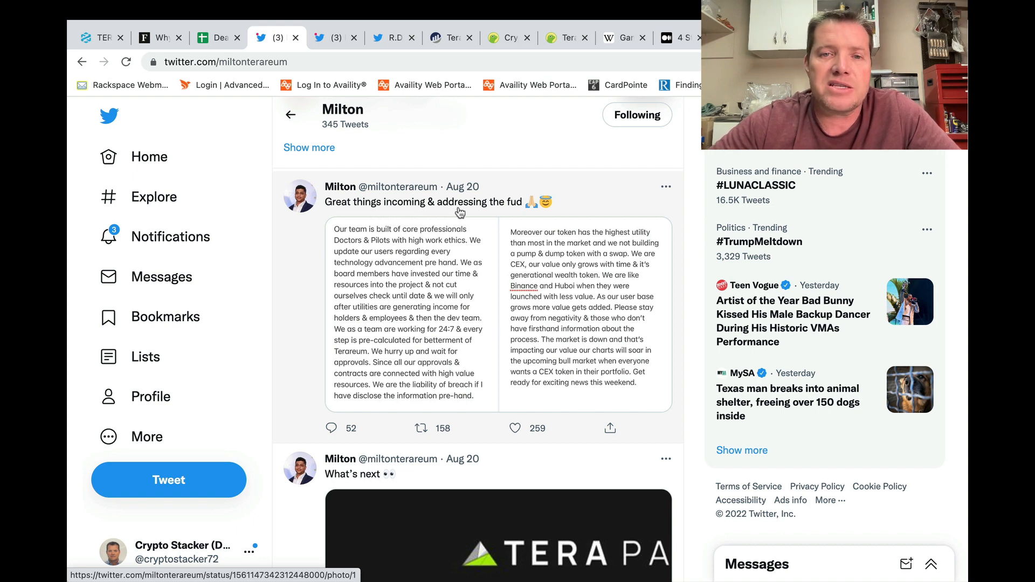
mouse_move(462, 186)
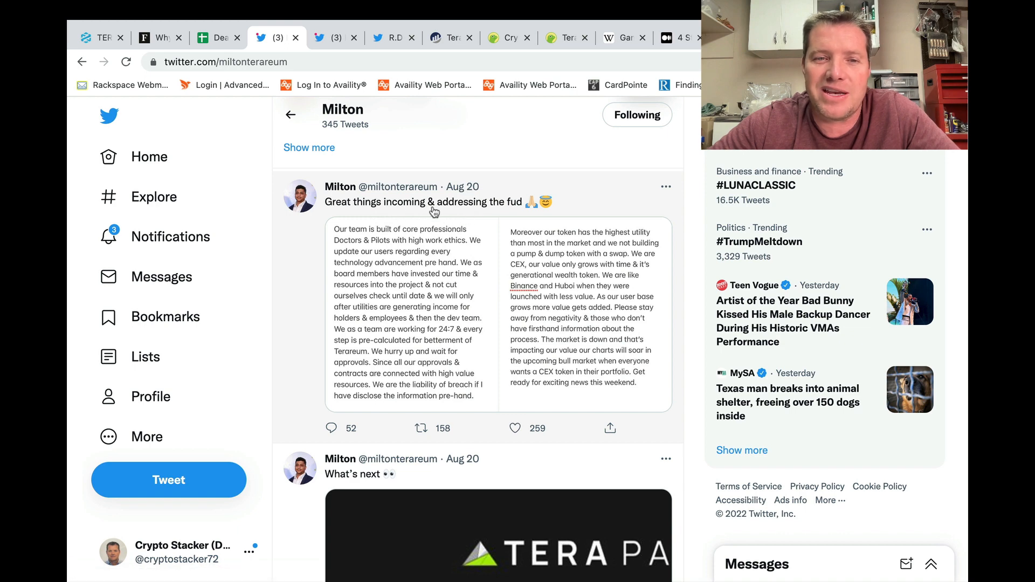
scroll("down", 3)
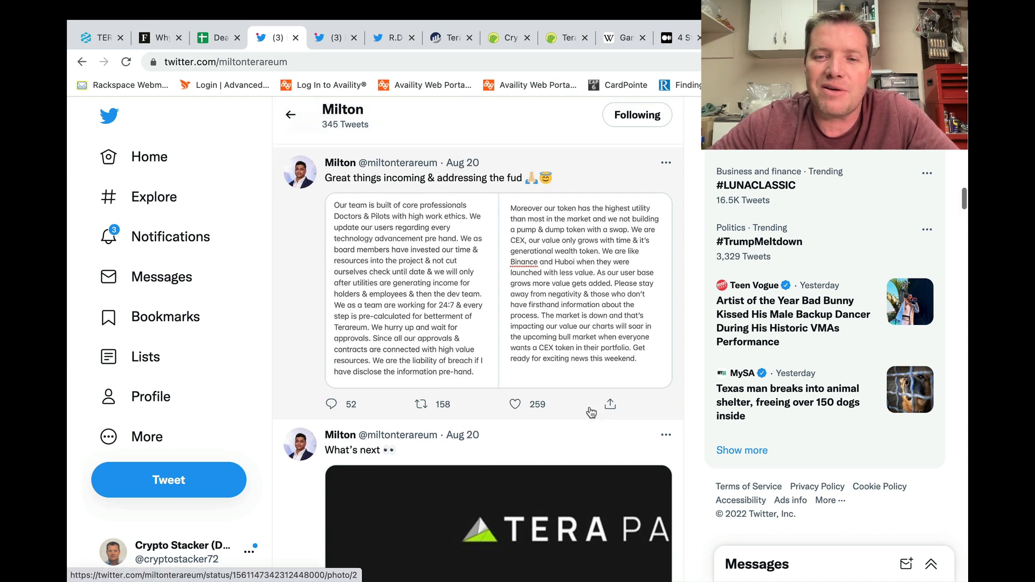
scroll("down", 3)
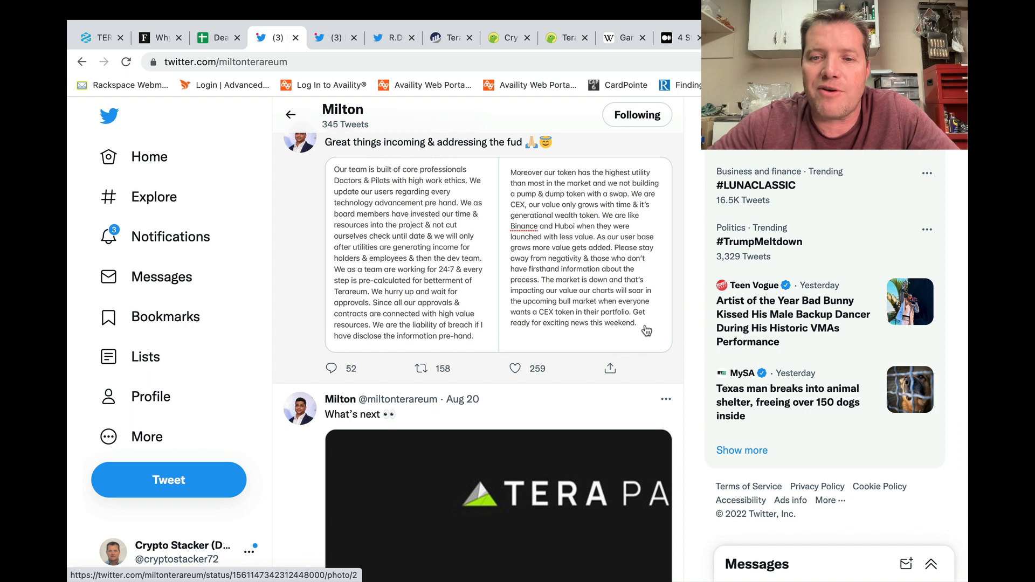
mouse_move(596, 351)
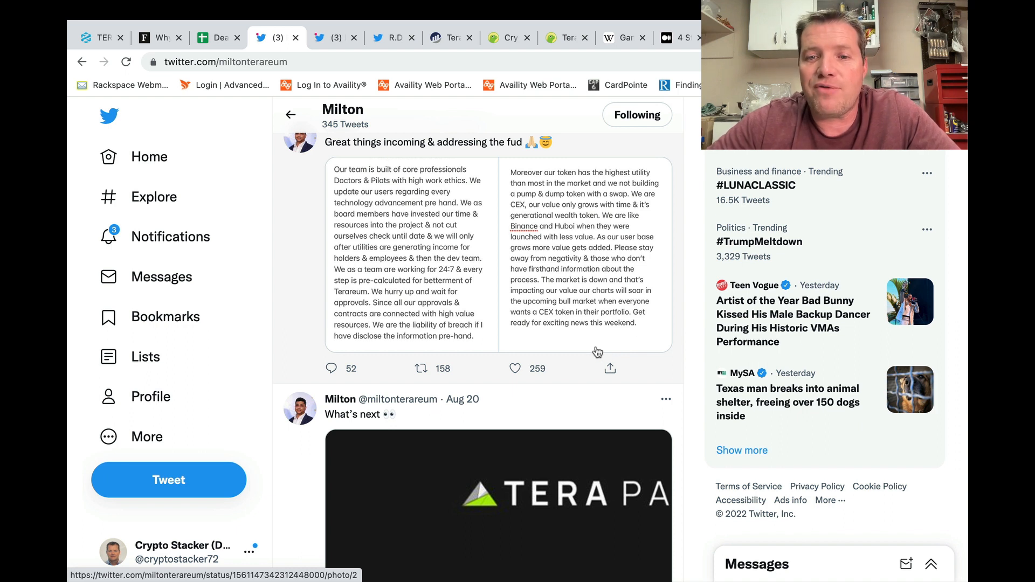
mouse_move(571, 336)
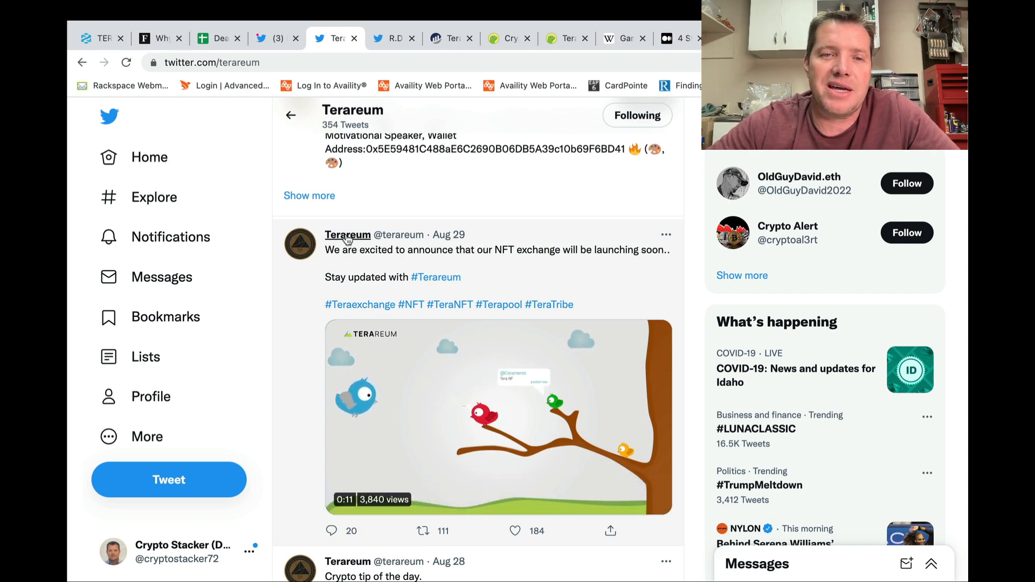
mouse_move(347, 234)
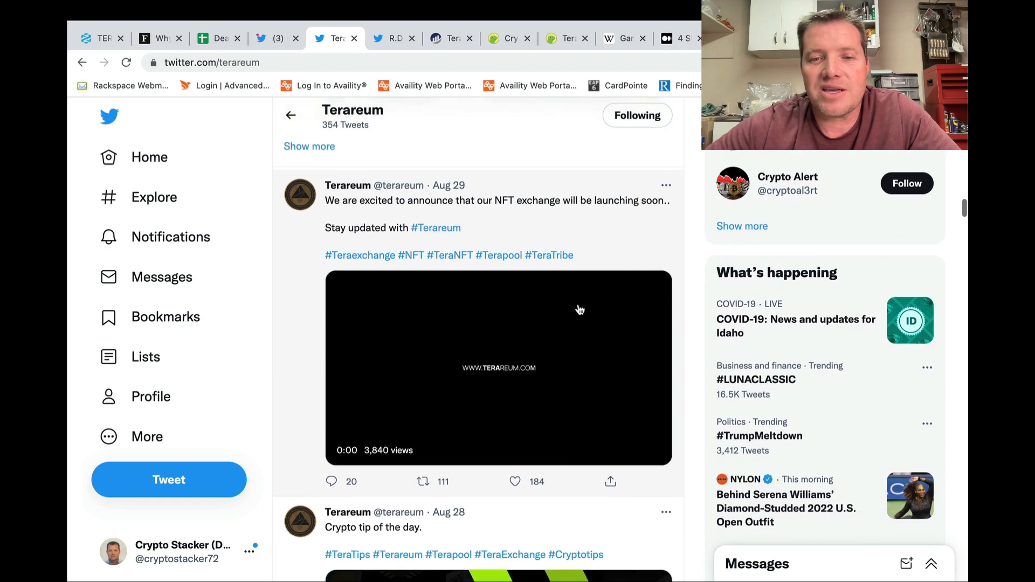
Play the Aug 29 NFT exchange announcement video on the Terareum profile and scroll on
left_click(498, 368)
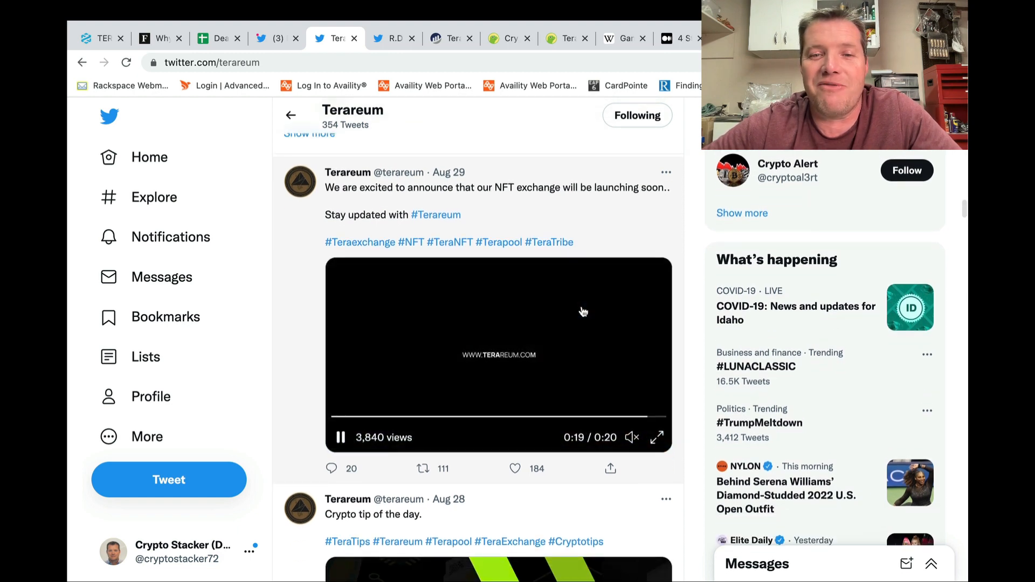
scroll("down", 3)
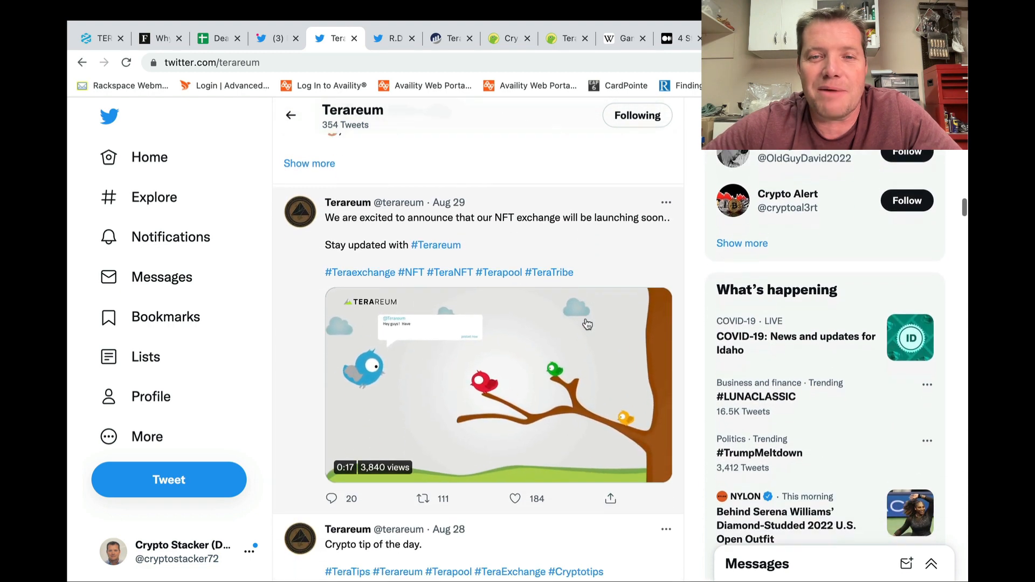
scroll("down", 3)
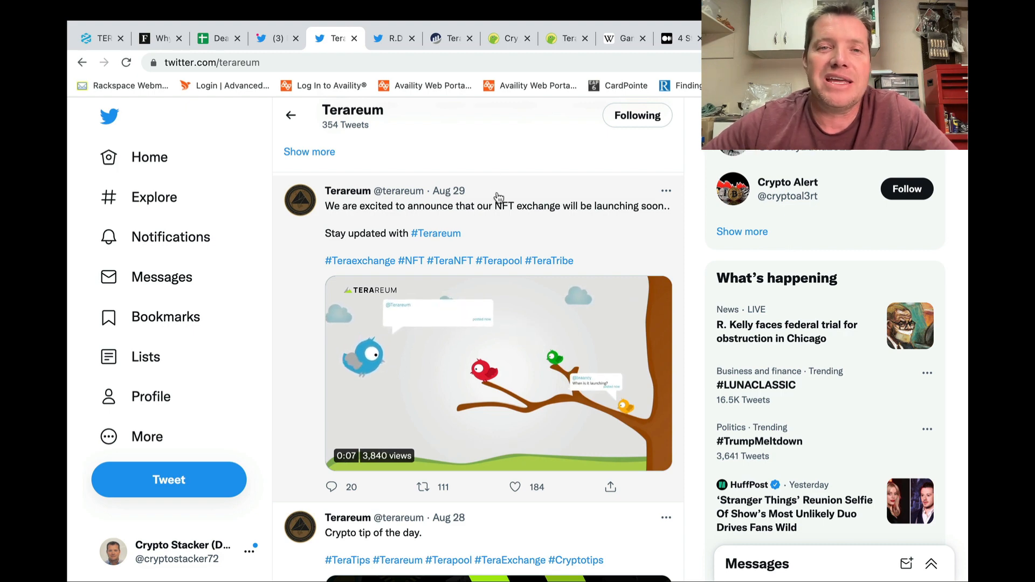
left_click(389, 38)
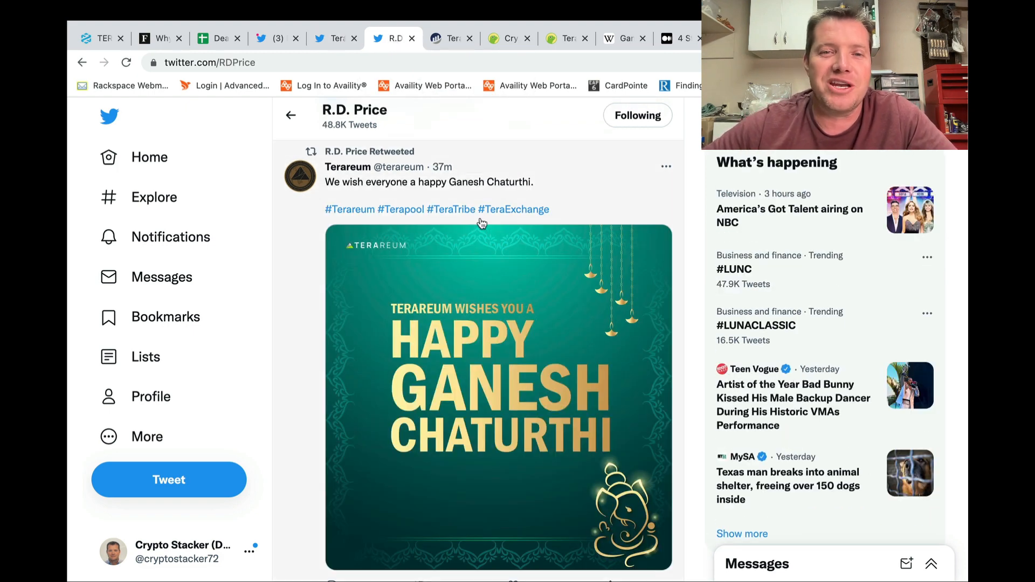
mouse_move(346, 167)
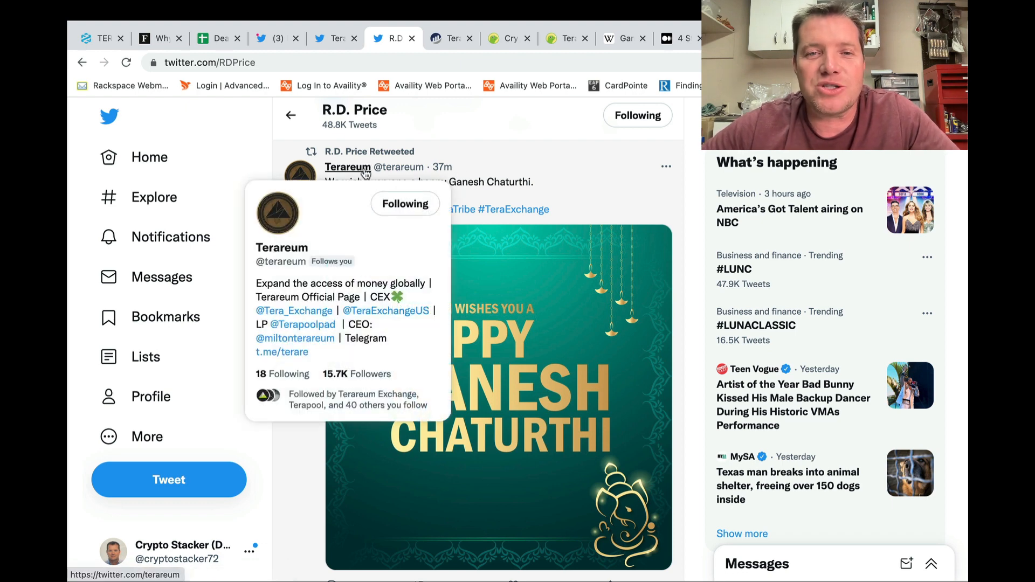
mouse_move(432, 194)
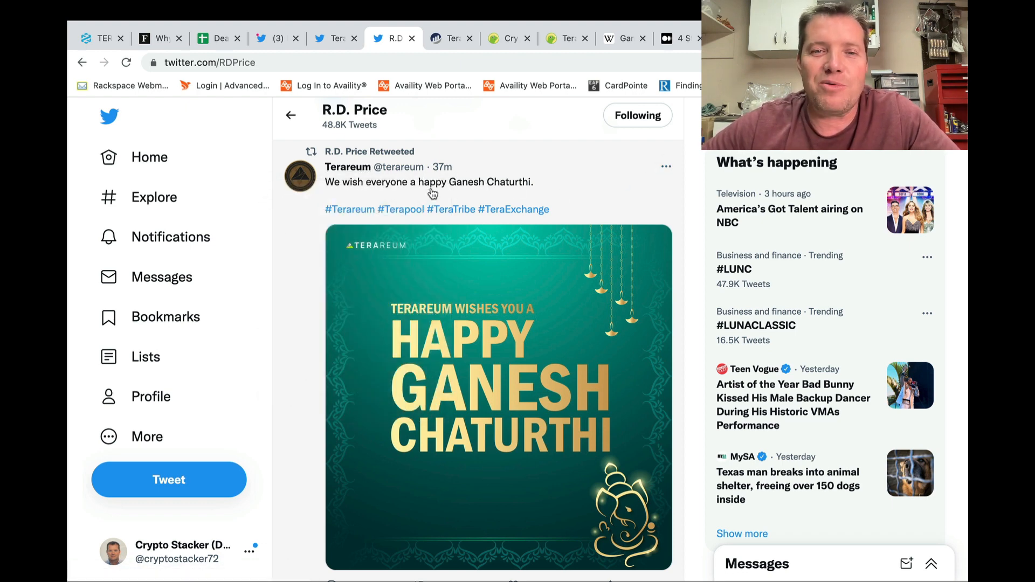
mouse_move(521, 179)
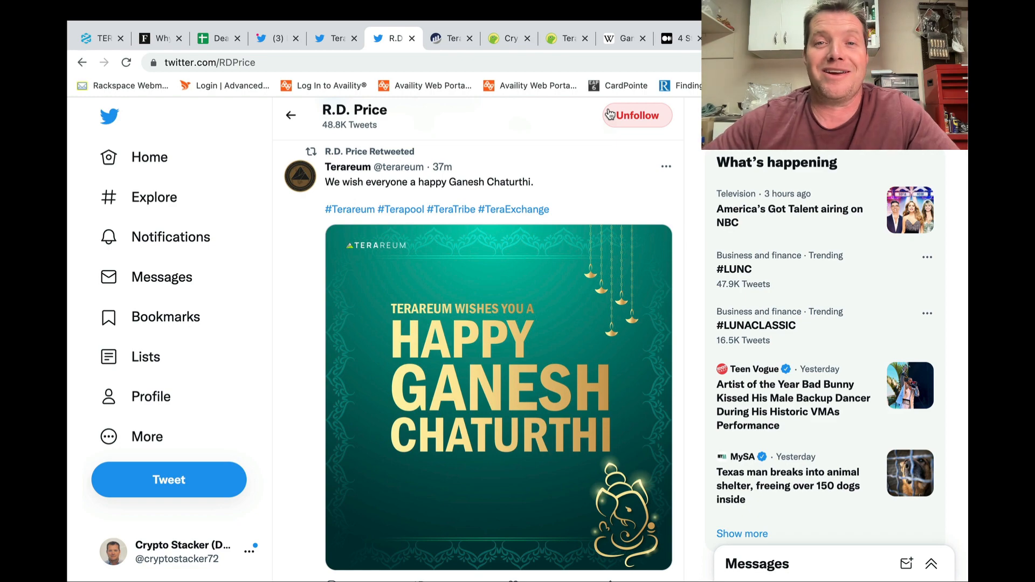
left_click(636, 115)
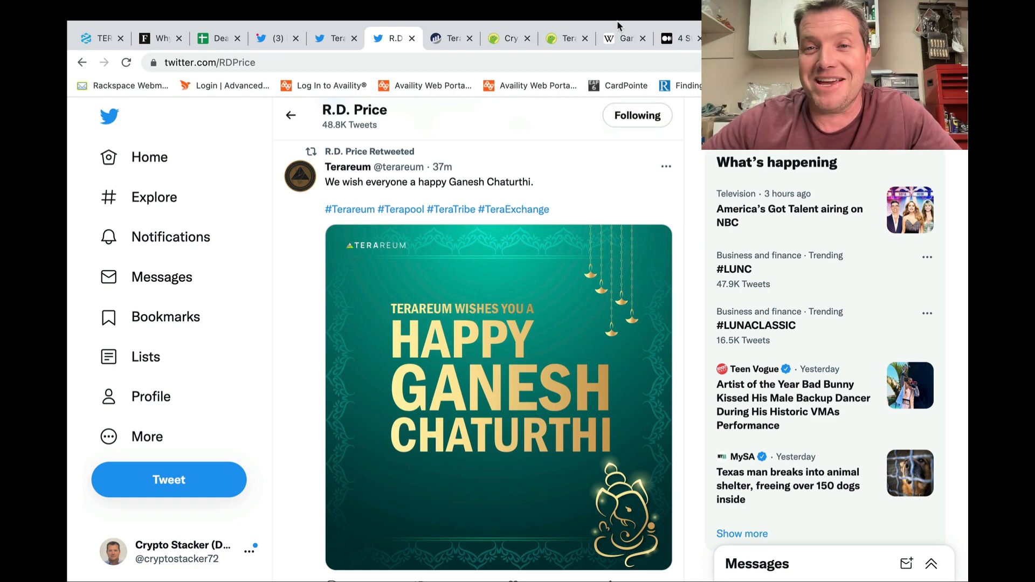
left_click(621, 38)
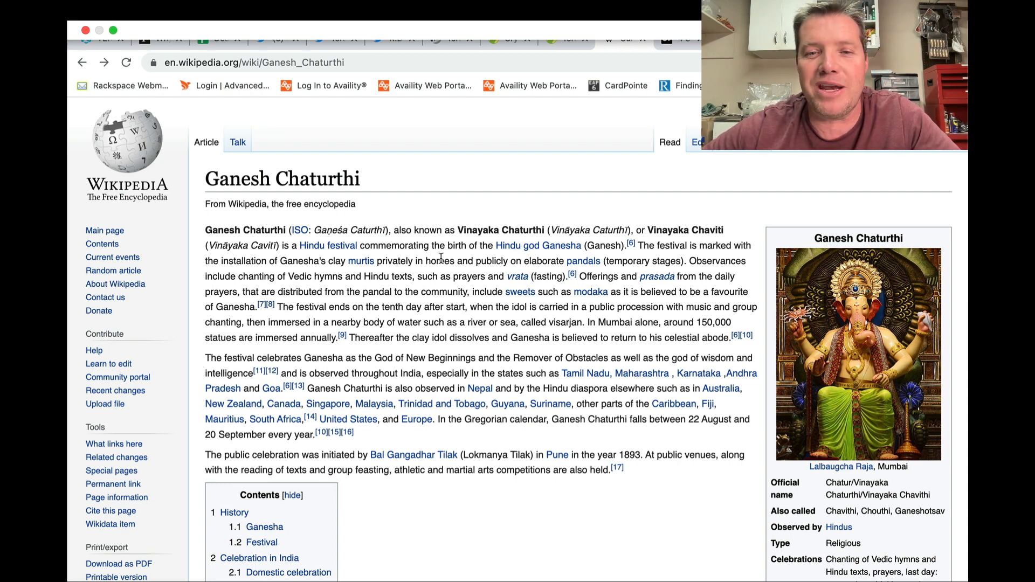
mouse_move(815, 411)
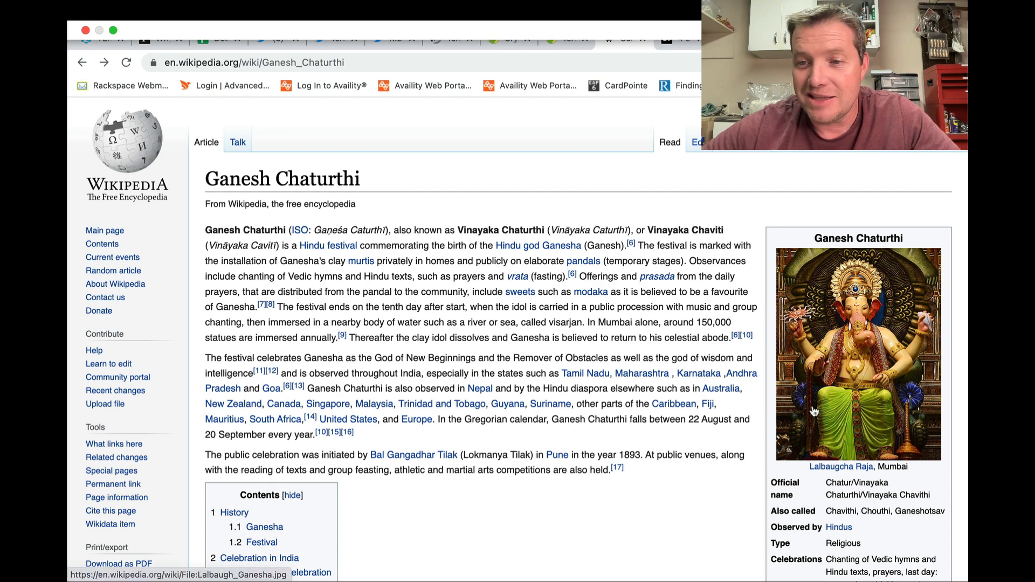
Browse the article's images from the Lalbaugh Ganesha statue to a Basohli miniature
scroll("down", 3)
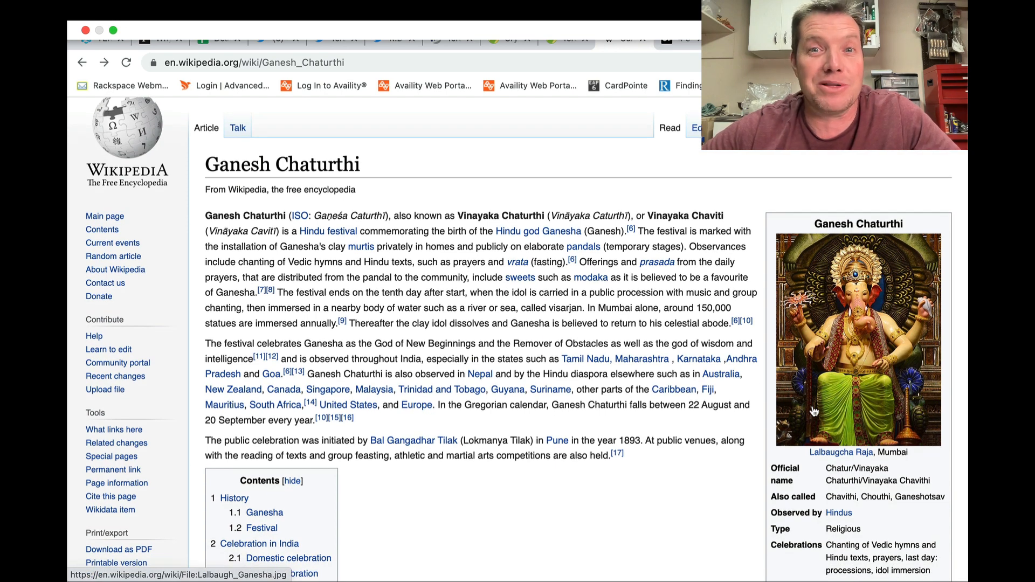
scroll("down", 3)
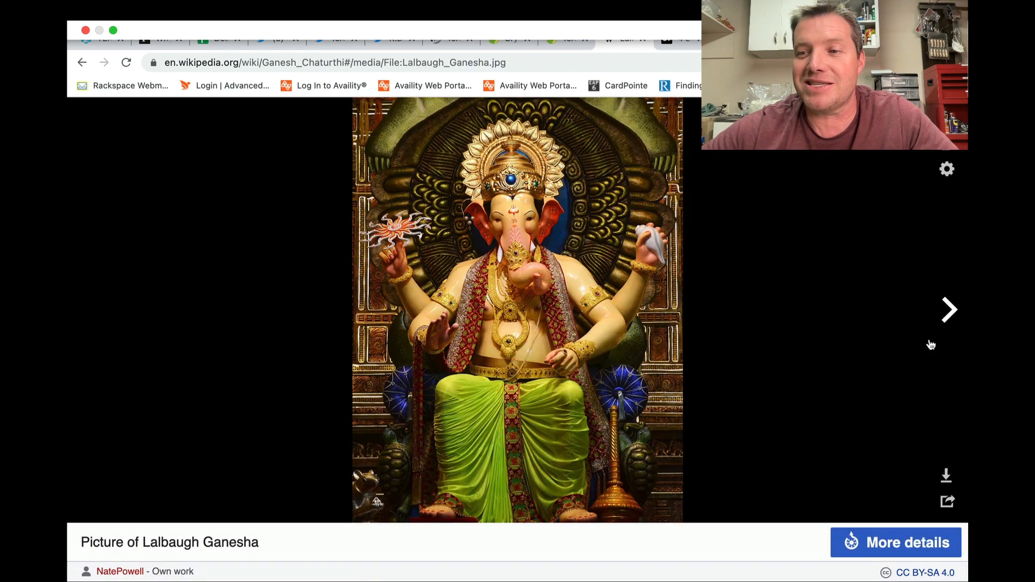
left_click(948, 309)
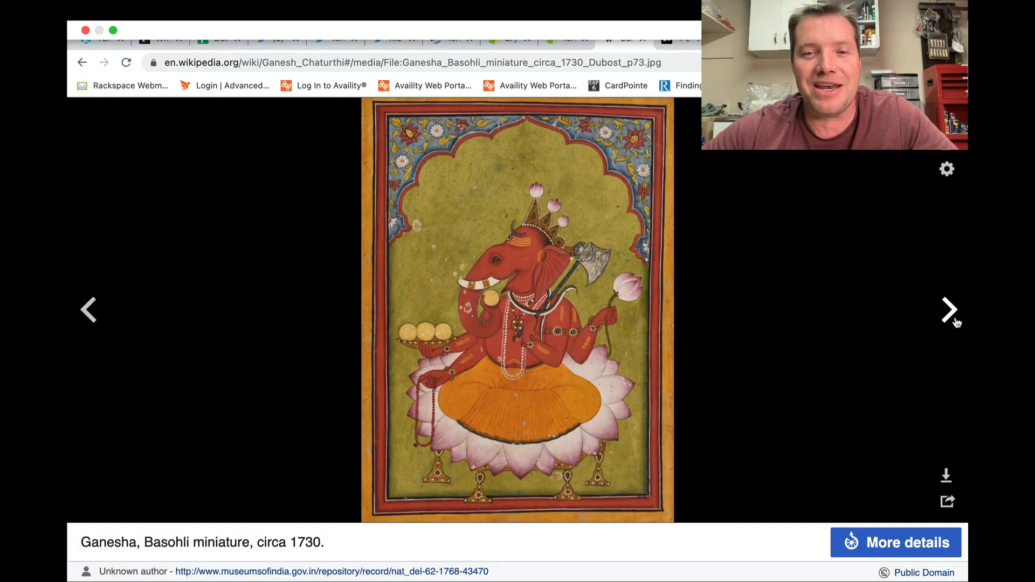
left_click(950, 309)
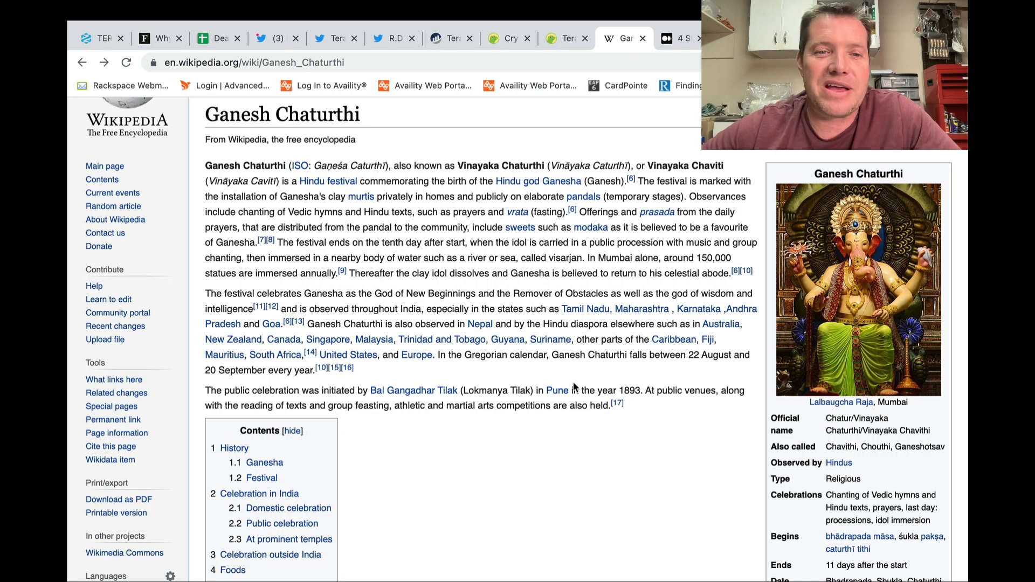
mouse_move(479, 323)
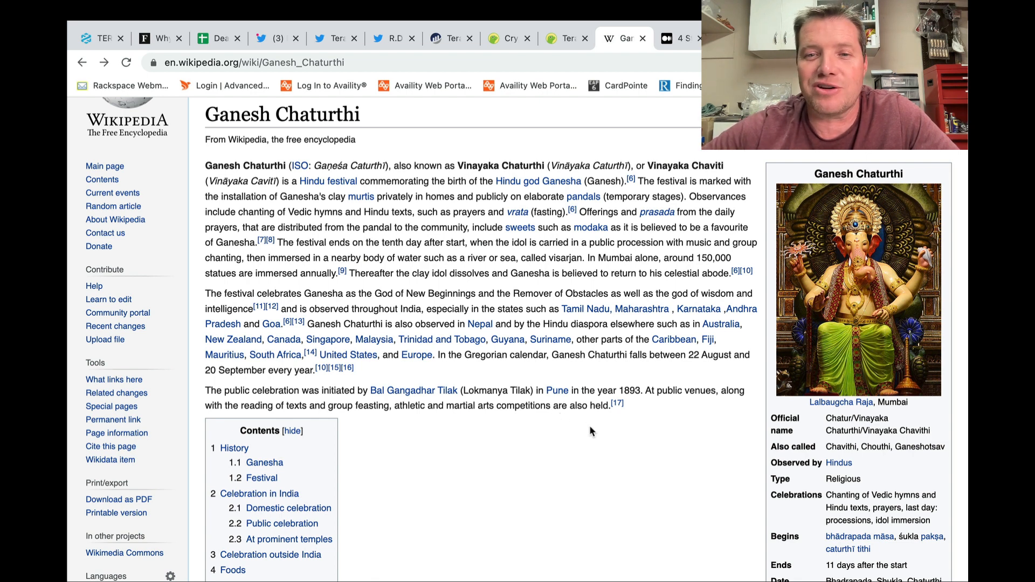
mouse_move(591, 289)
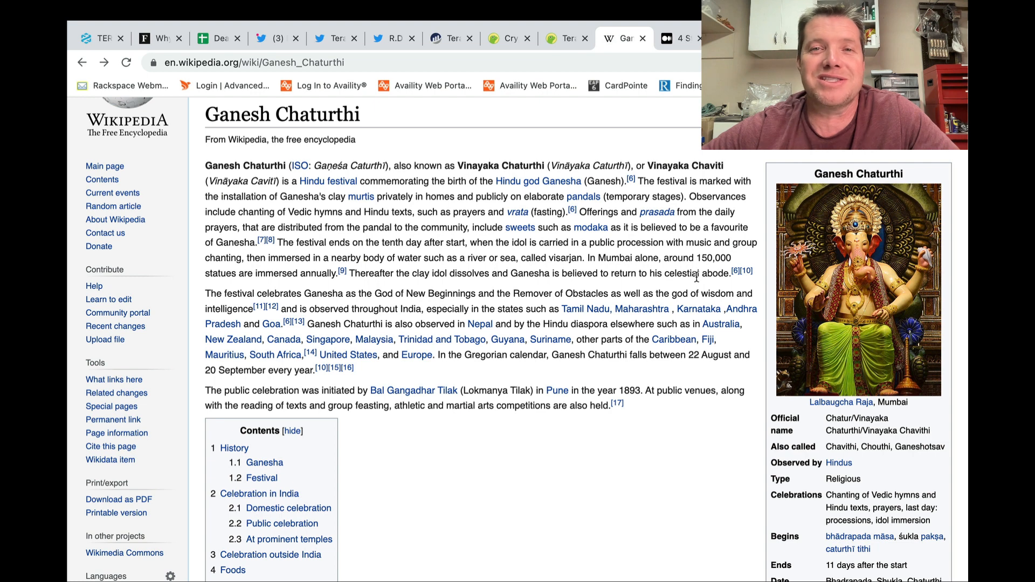
mouse_move(551, 350)
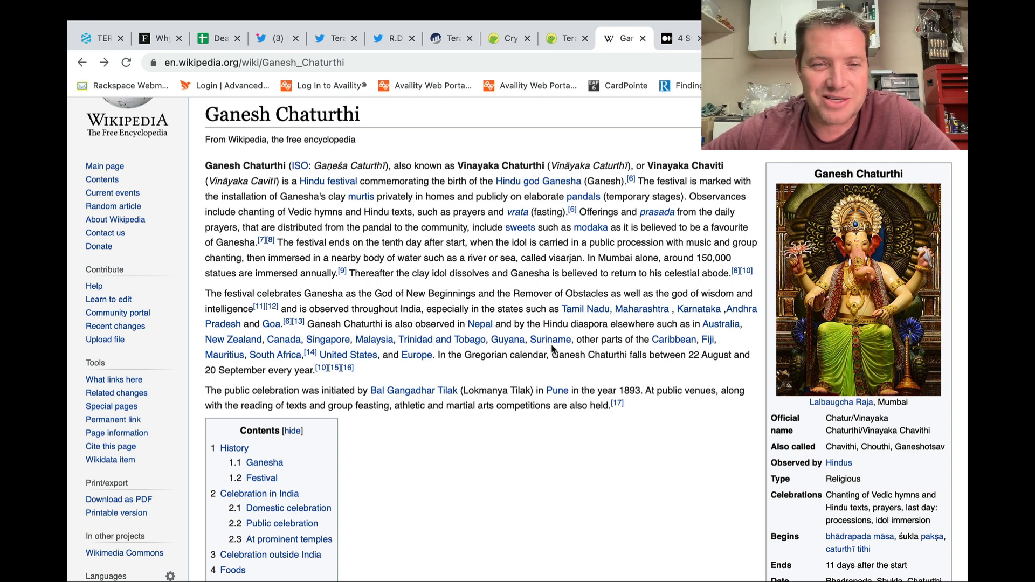
Scroll through the Ganesh Chaturthi article intro, then return to the Deans Crypto Tracker spreadsheet
scroll("down", 3)
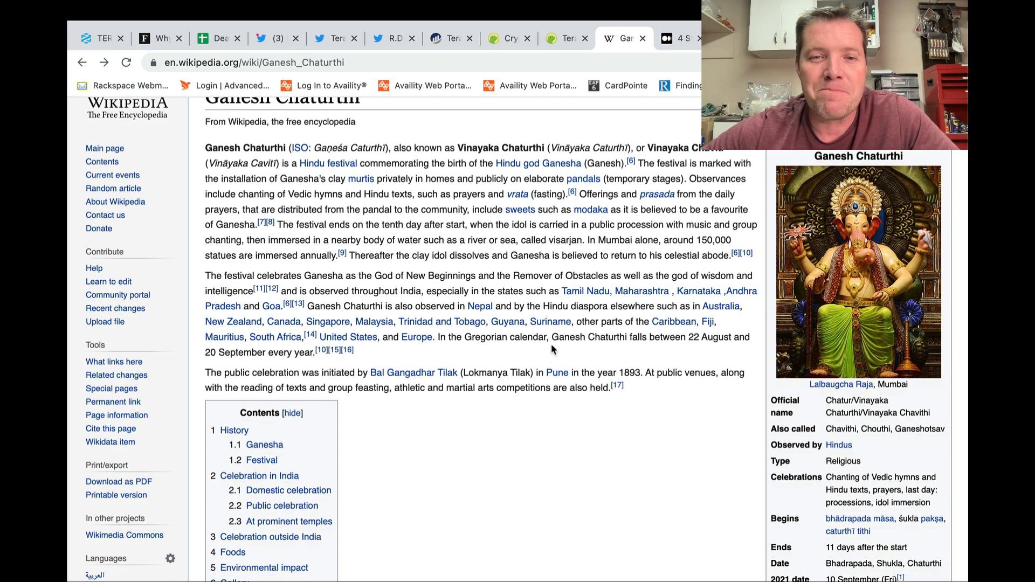
scroll("down", 3)
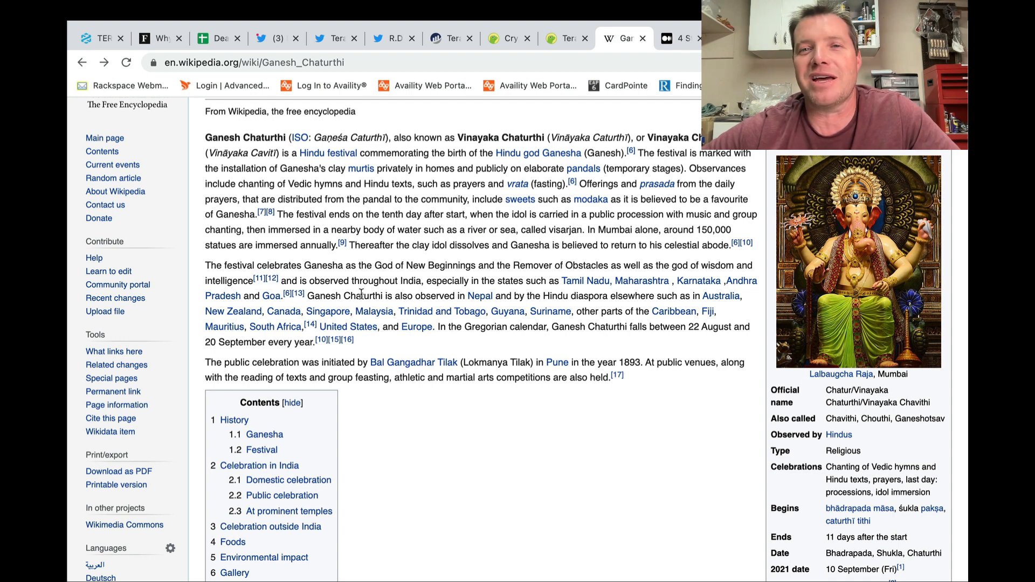
mouse_move(276, 287)
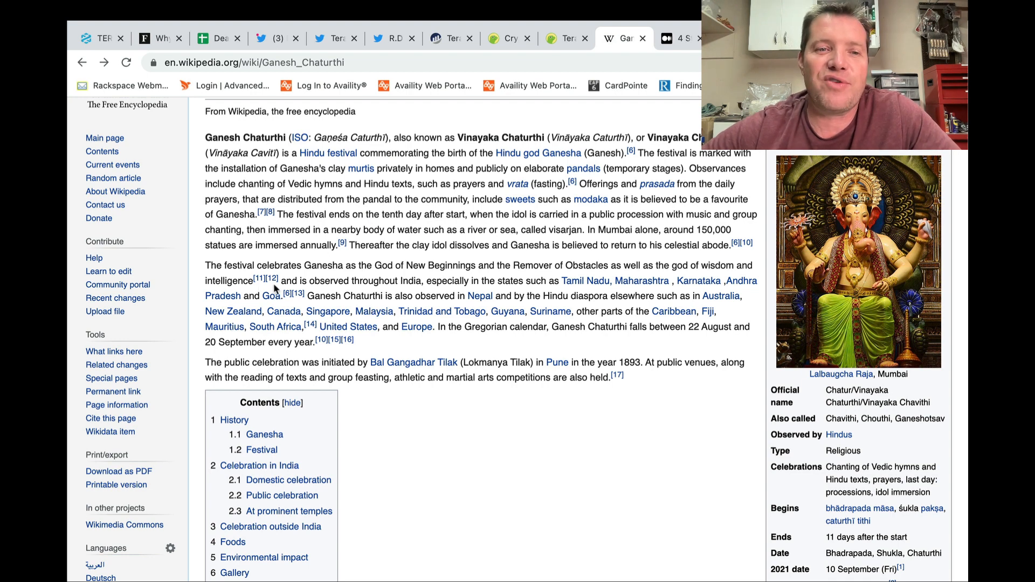
mouse_move(343, 279)
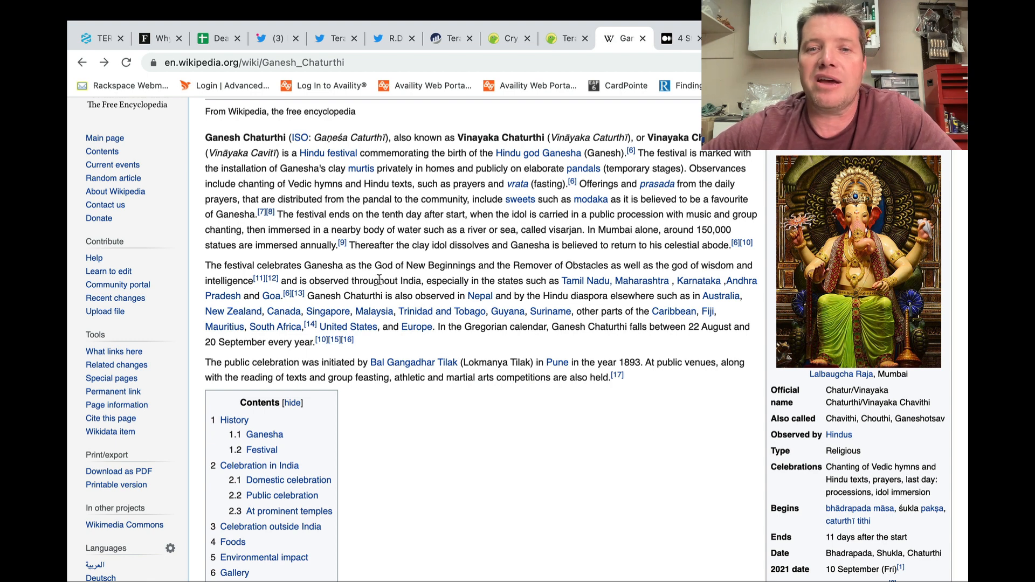
mouse_move(438, 296)
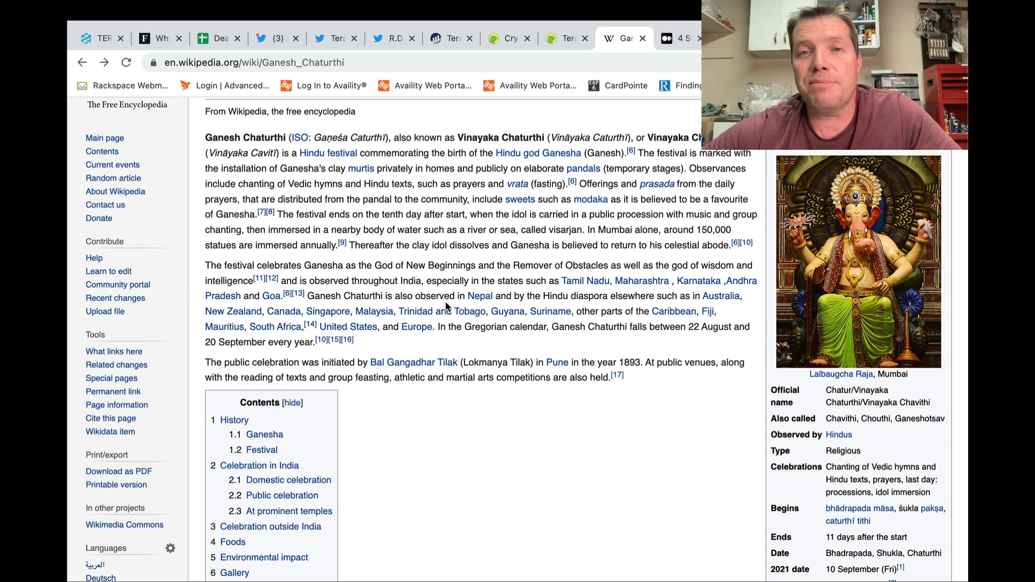
mouse_move(468, 311)
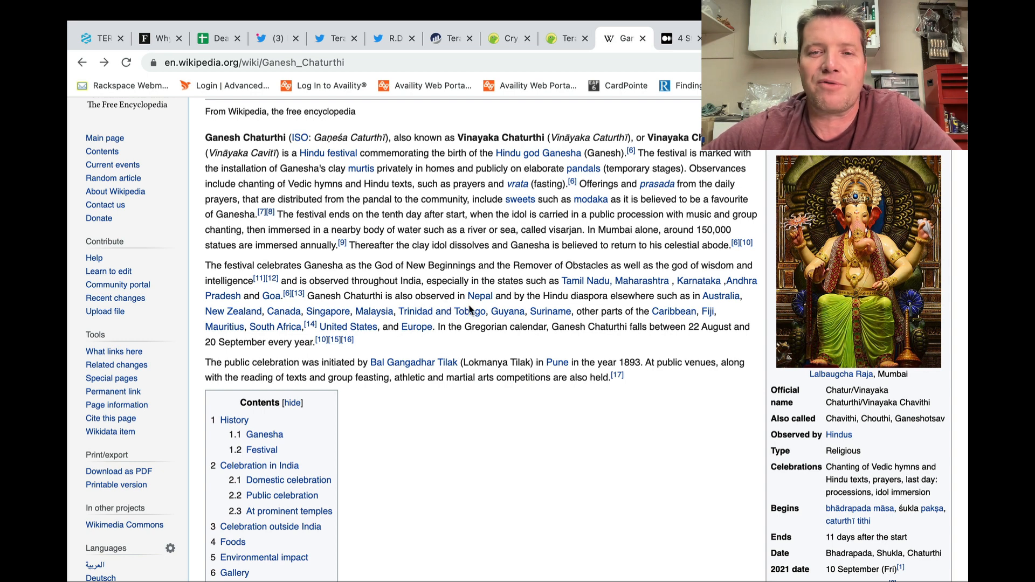
mouse_move(524, 271)
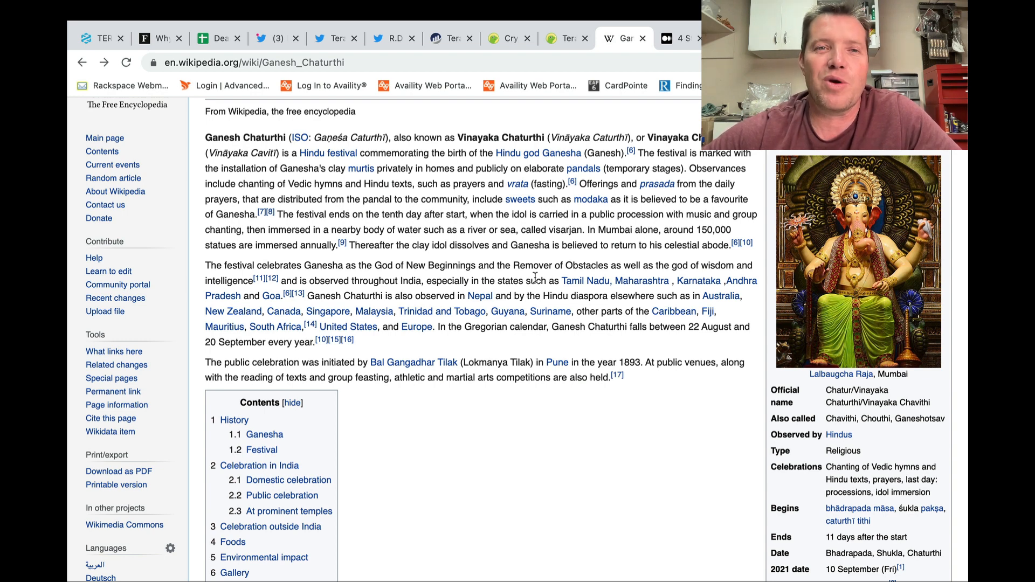
left_click(217, 38)
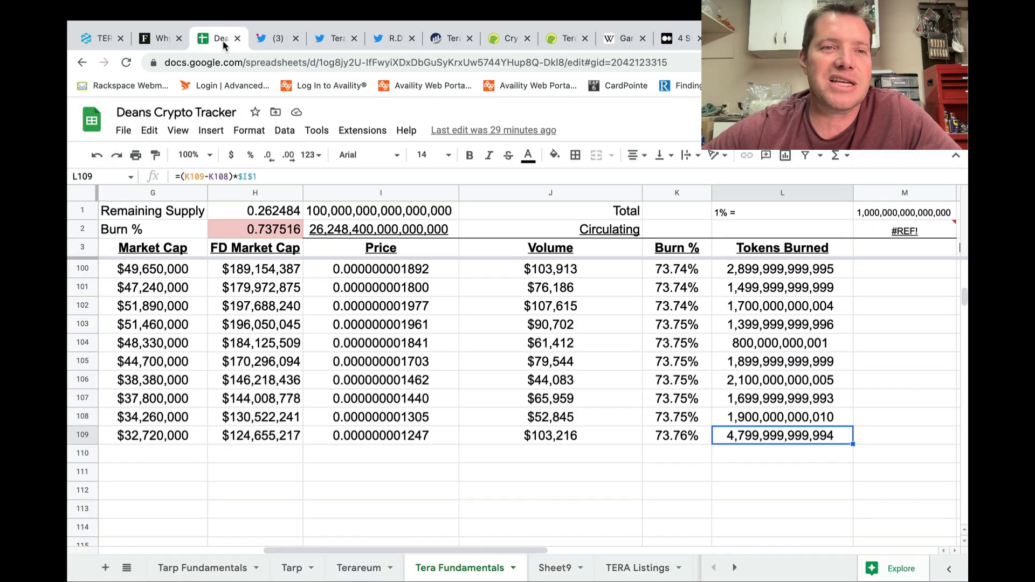
Switch to the Terareum sheet and browse its rows of daily holders, tokens and reflections
left_click(359, 568)
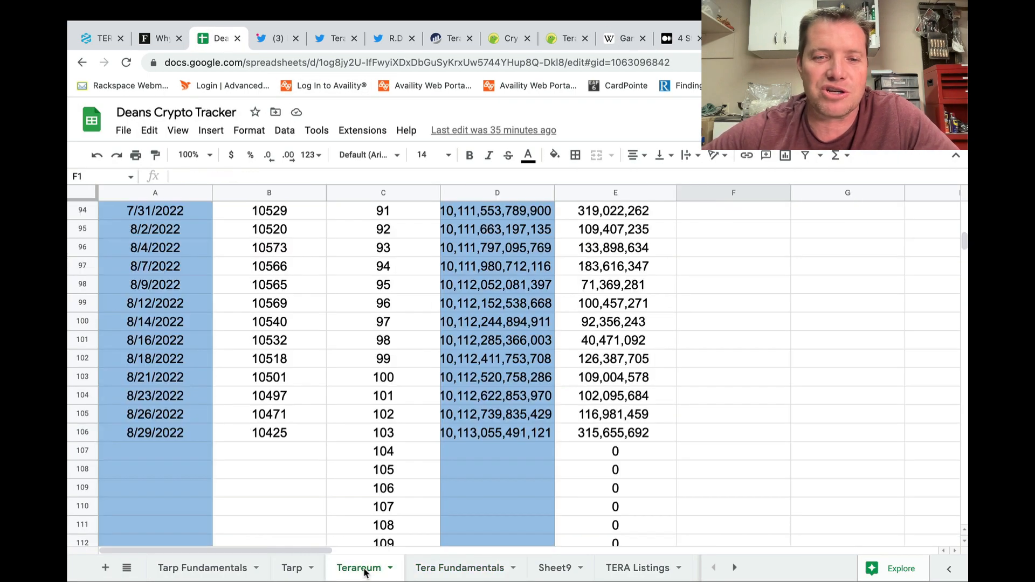
scroll("down", 3)
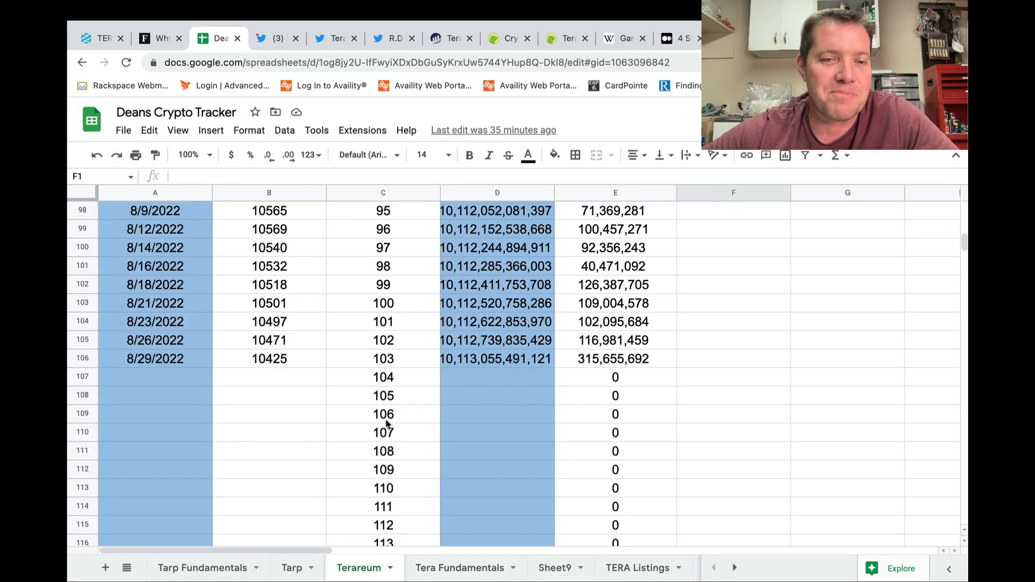
mouse_move(468, 371)
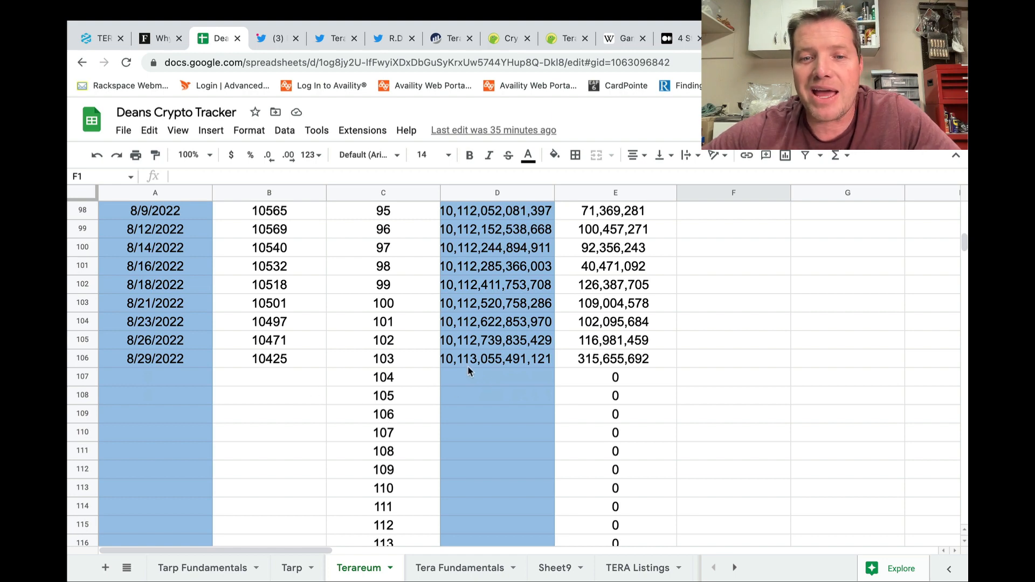
mouse_move(462, 378)
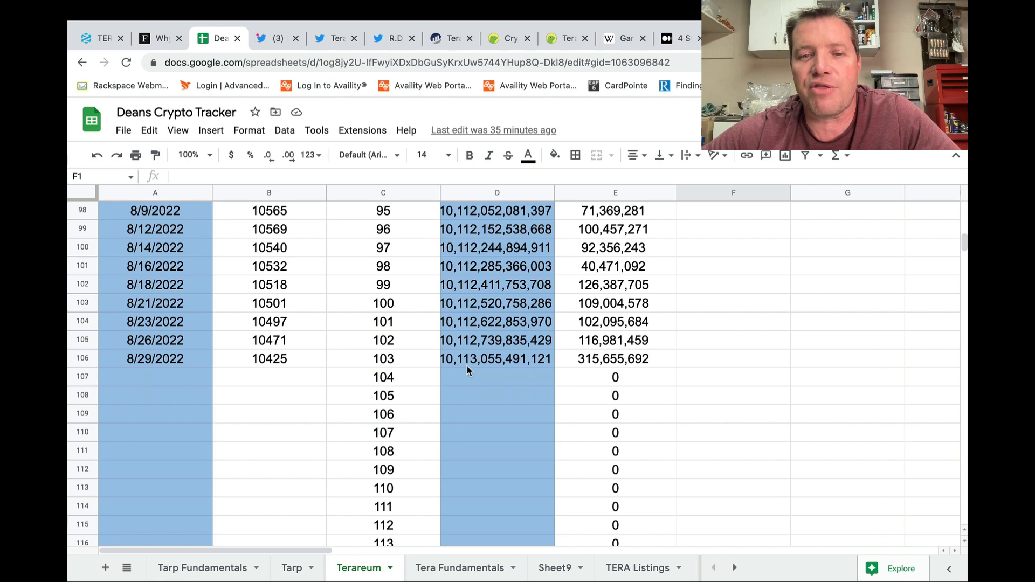
mouse_move(602, 383)
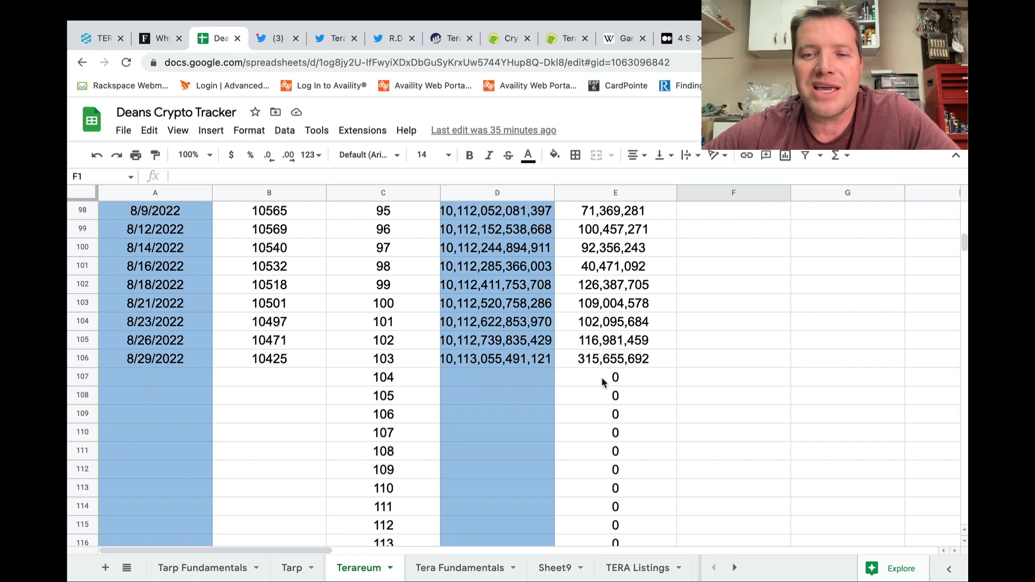
mouse_move(590, 376)
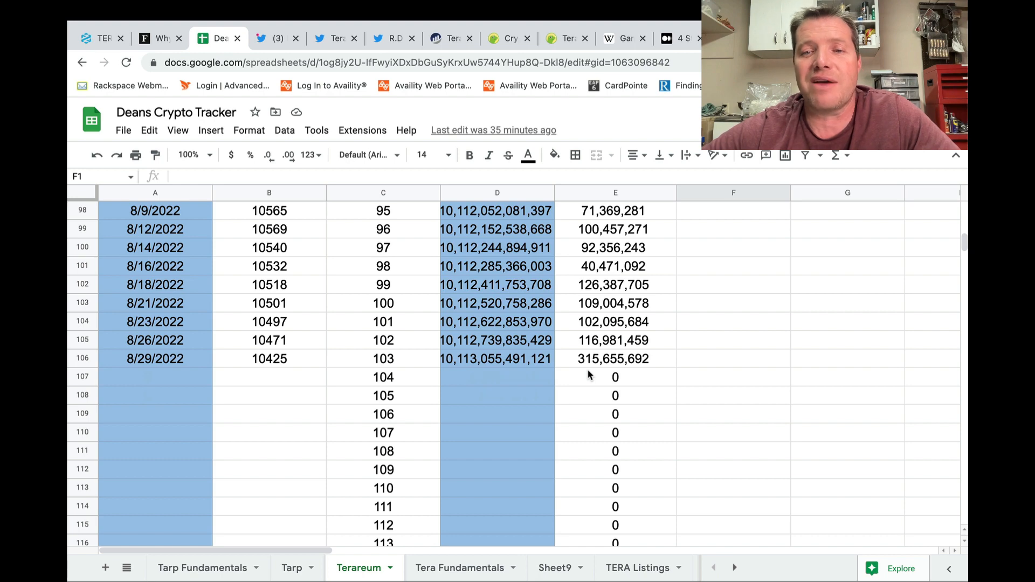
mouse_move(592, 373)
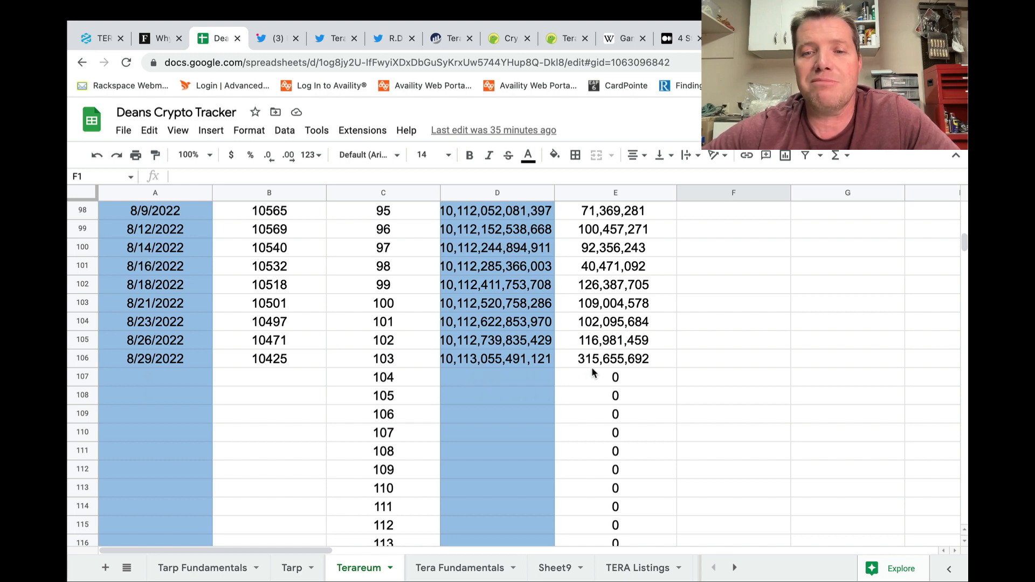
mouse_move(599, 341)
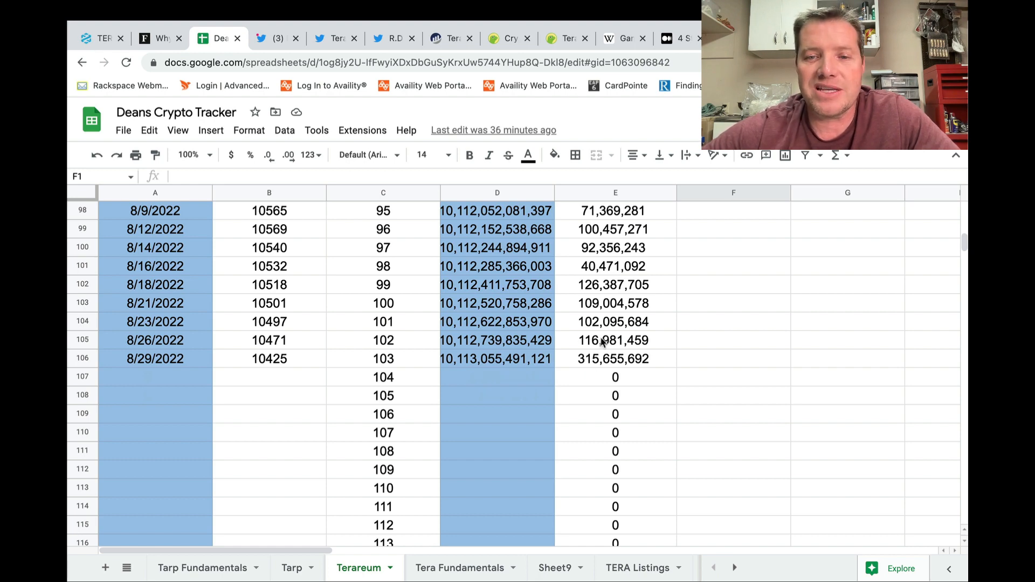
mouse_move(595, 343)
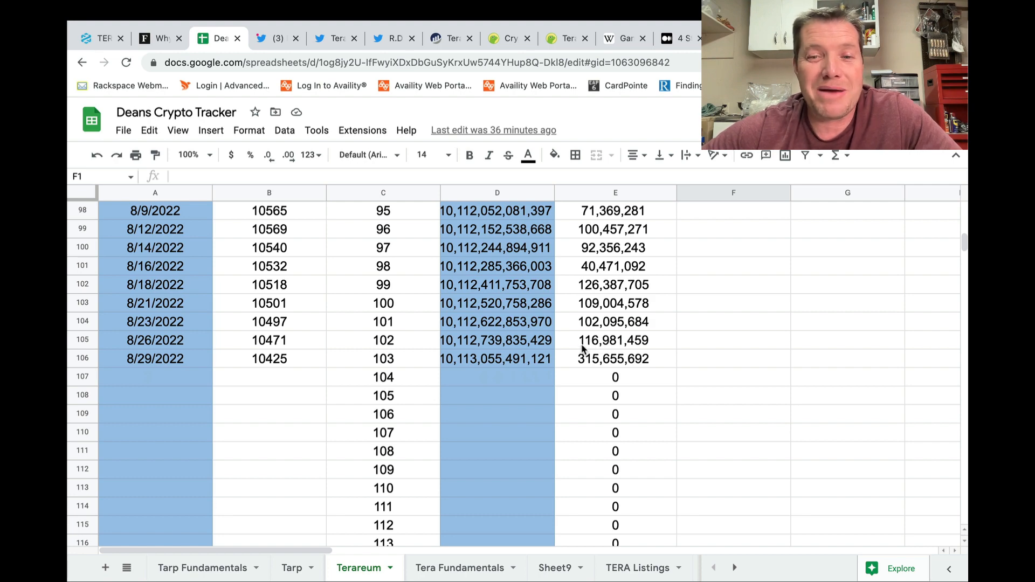
mouse_move(593, 368)
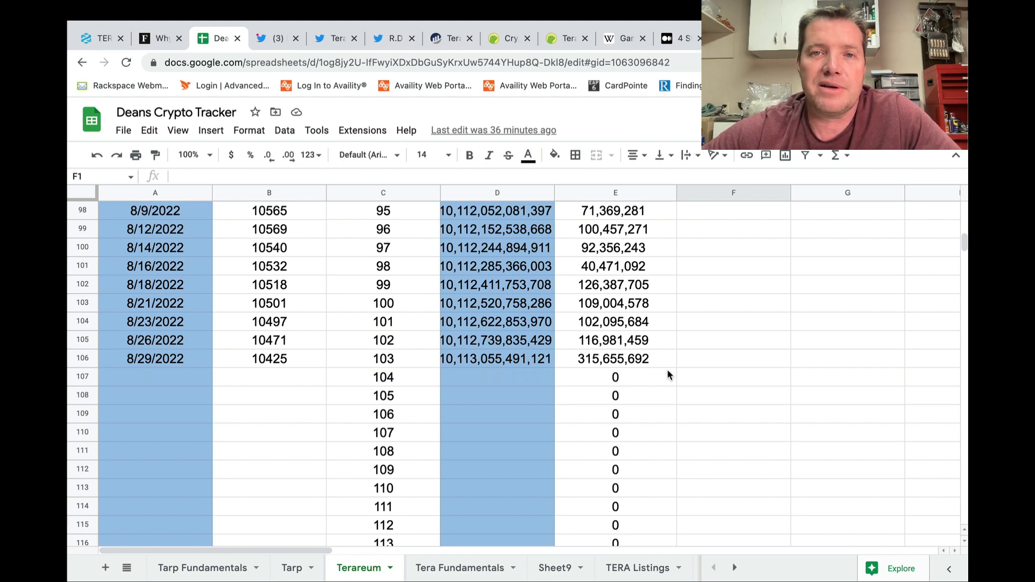
scroll("up", 3)
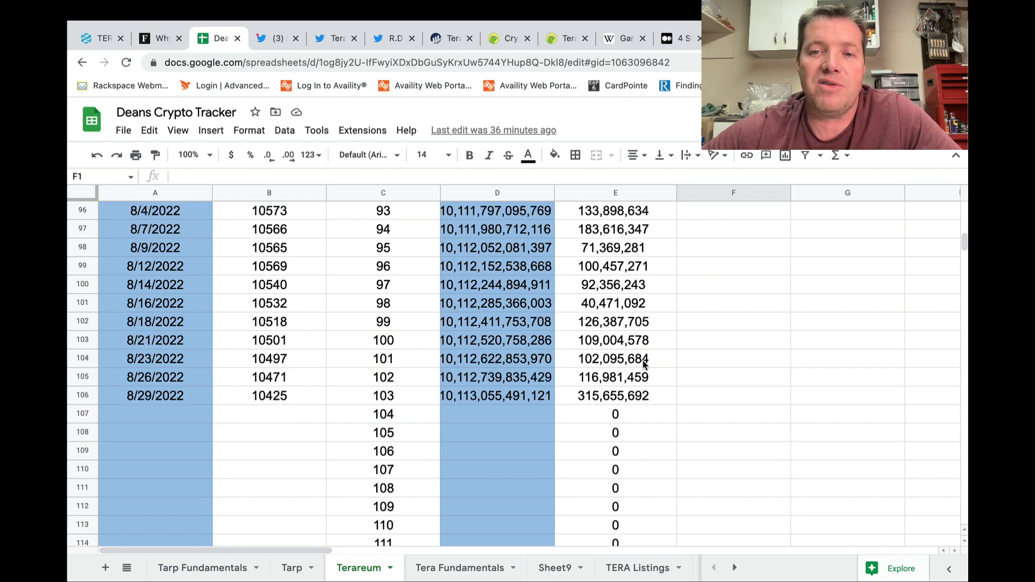
scroll("up", 3)
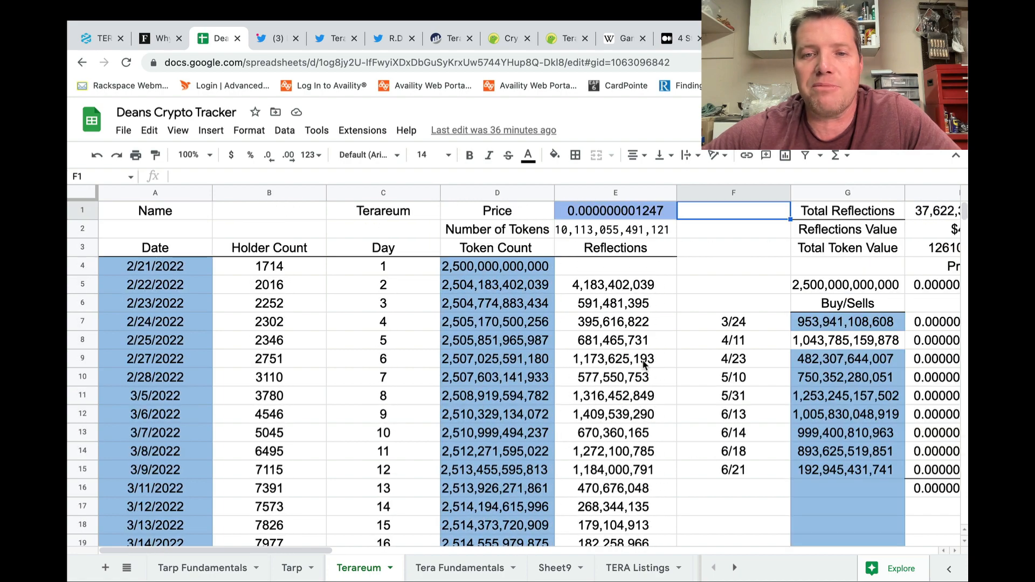
View Terareum's 37,622,329,601 total reflections worth $47, then return to Tera Fundamentals
scroll("right", 3)
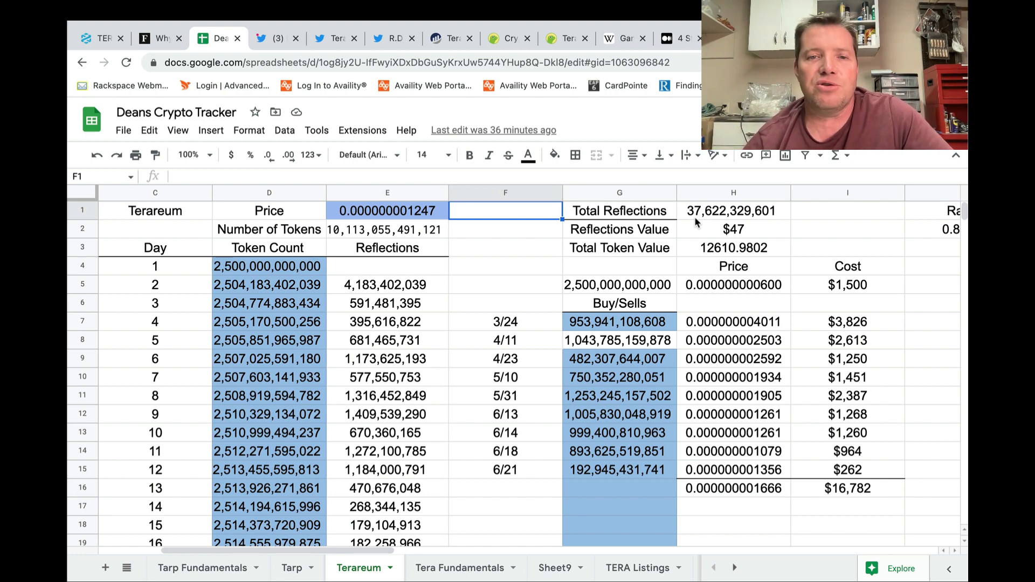
mouse_move(764, 238)
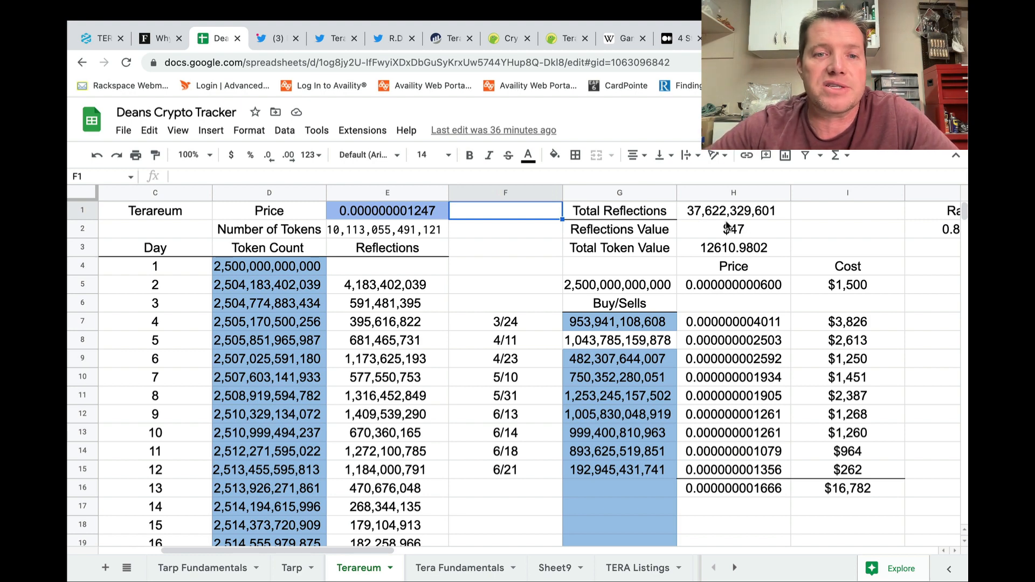
left_click(458, 568)
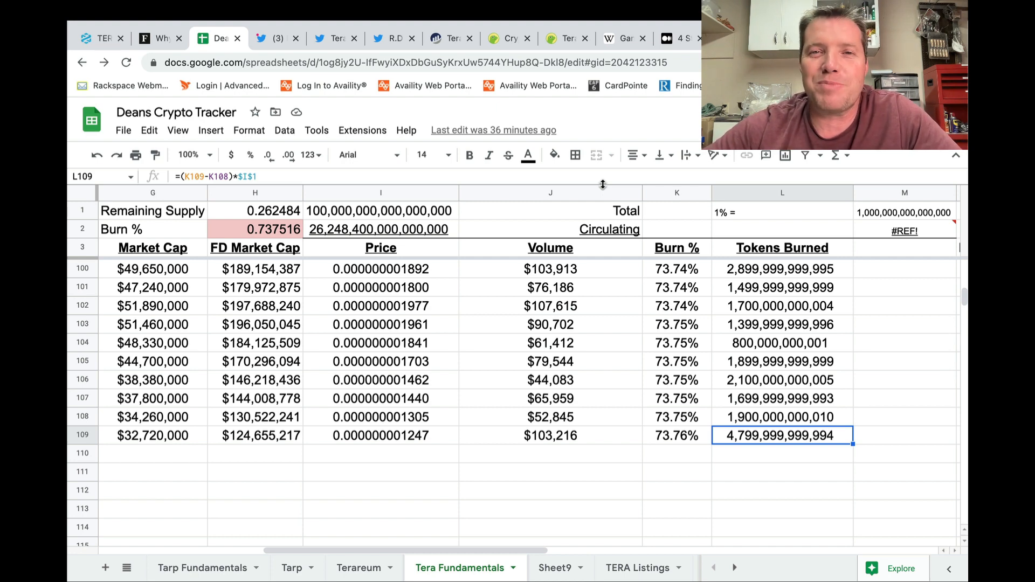
Bring the Ganesh Chaturthi Wikipedia article back into view
left_click(620, 38)
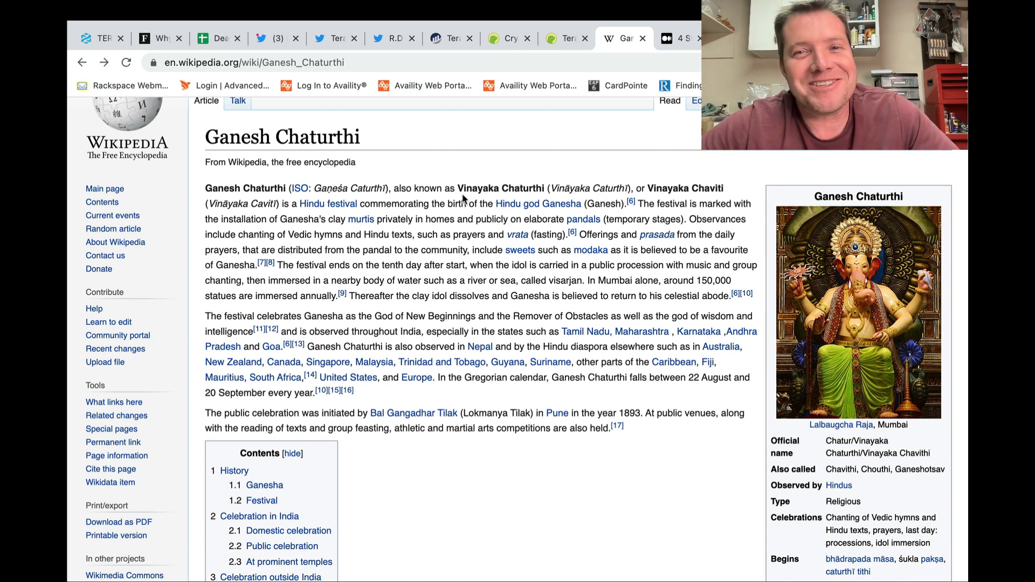
mouse_move(518, 203)
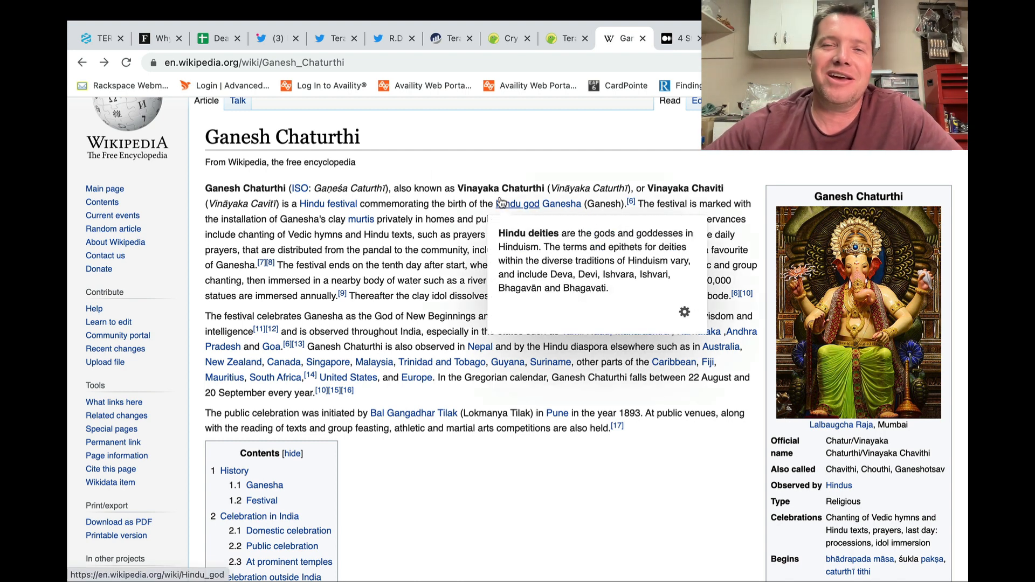